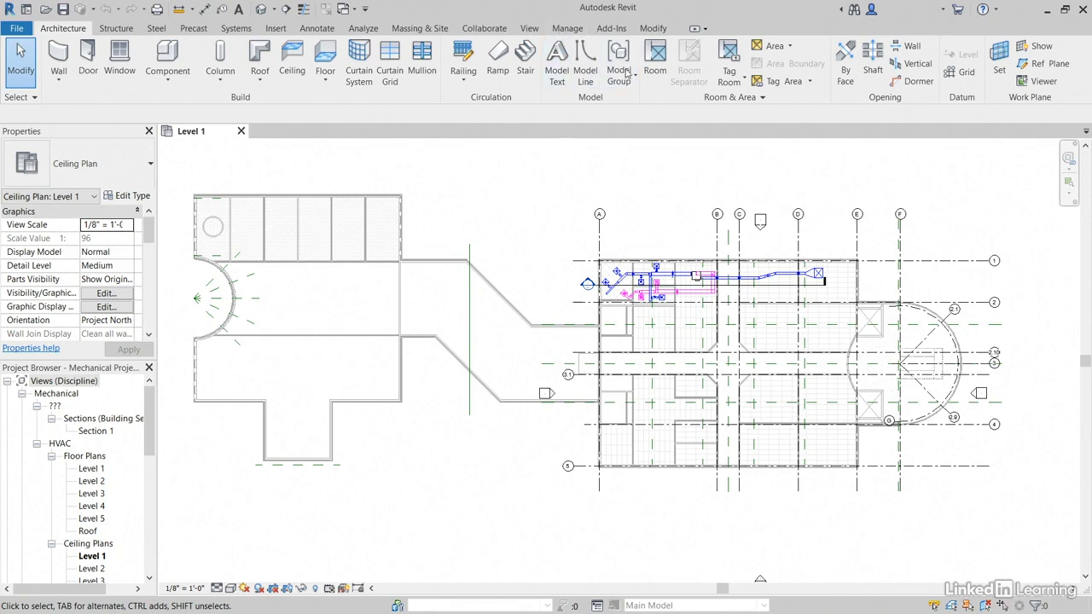
pyautogui.moveTo(546, 250)
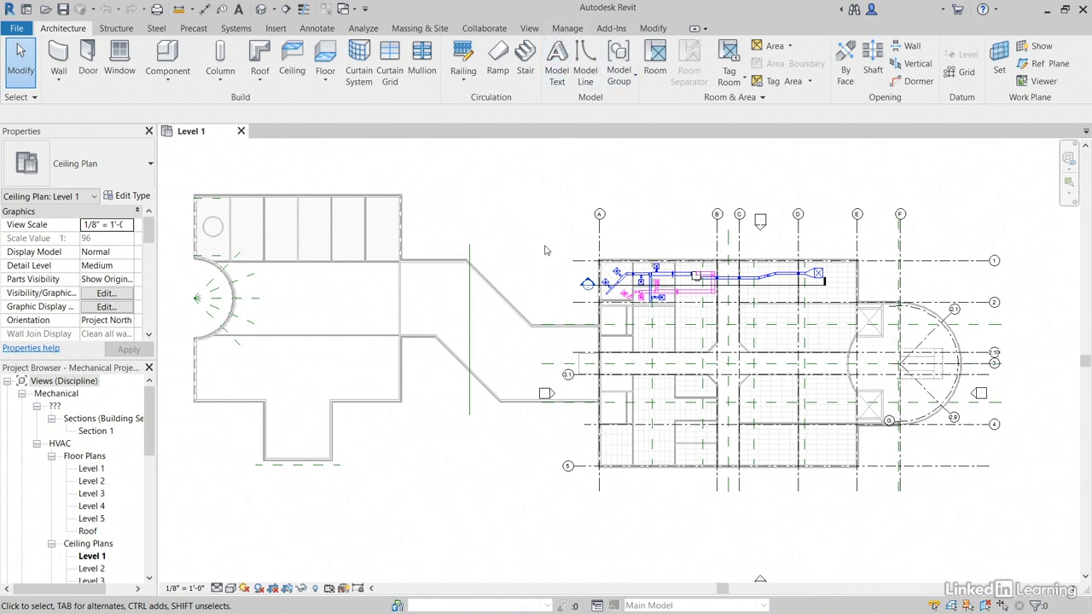
# Step: Zoom into the upper-left supply diffusers and ducts of the Level 1 ceiling plan
pyautogui.scroll(3)
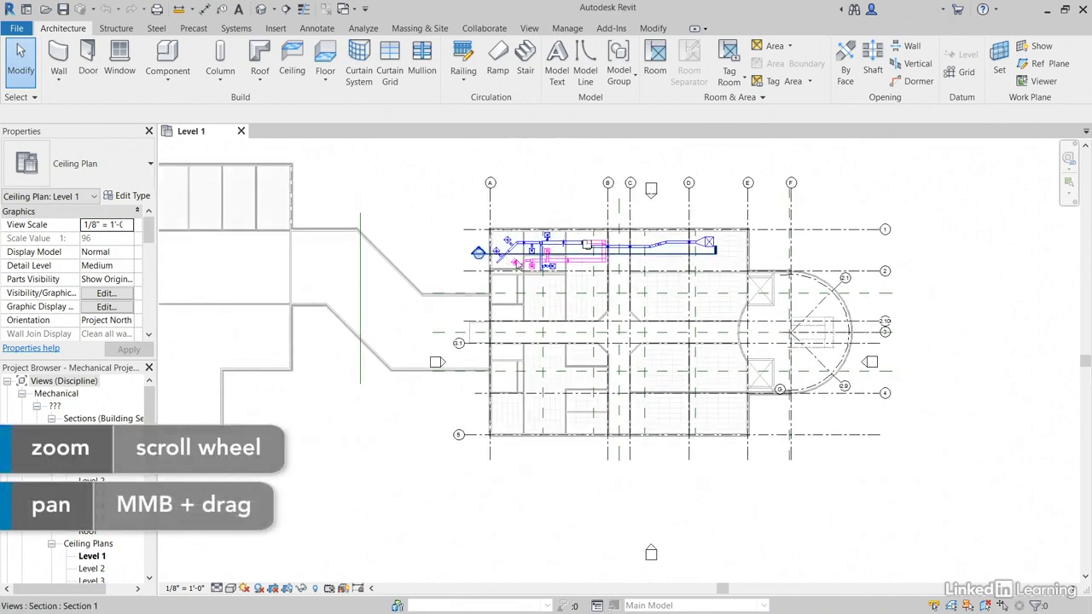
pyautogui.scroll(3)
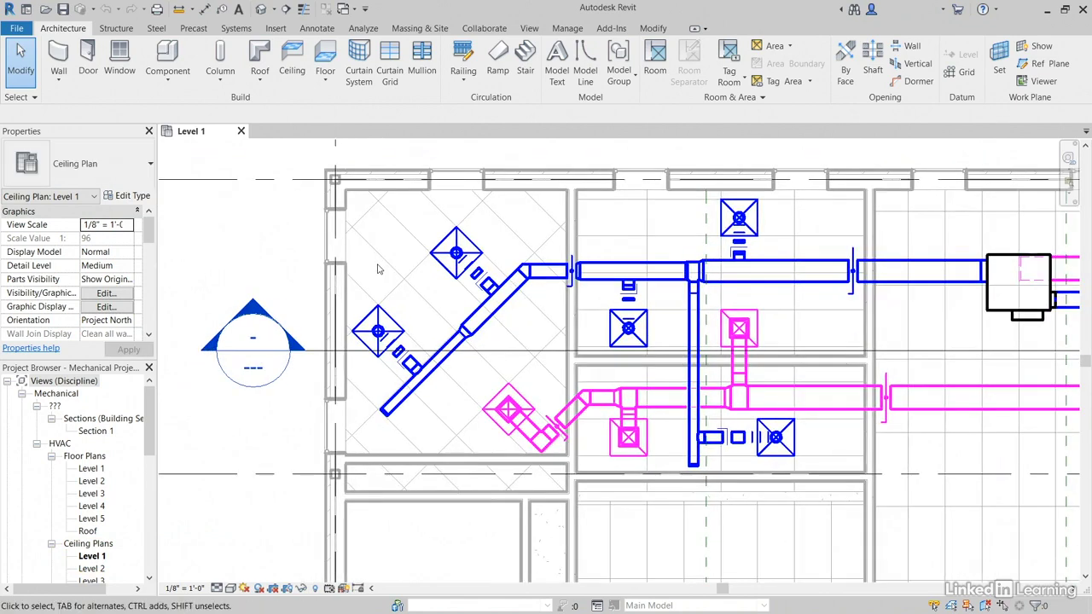
pyautogui.moveTo(360, 180)
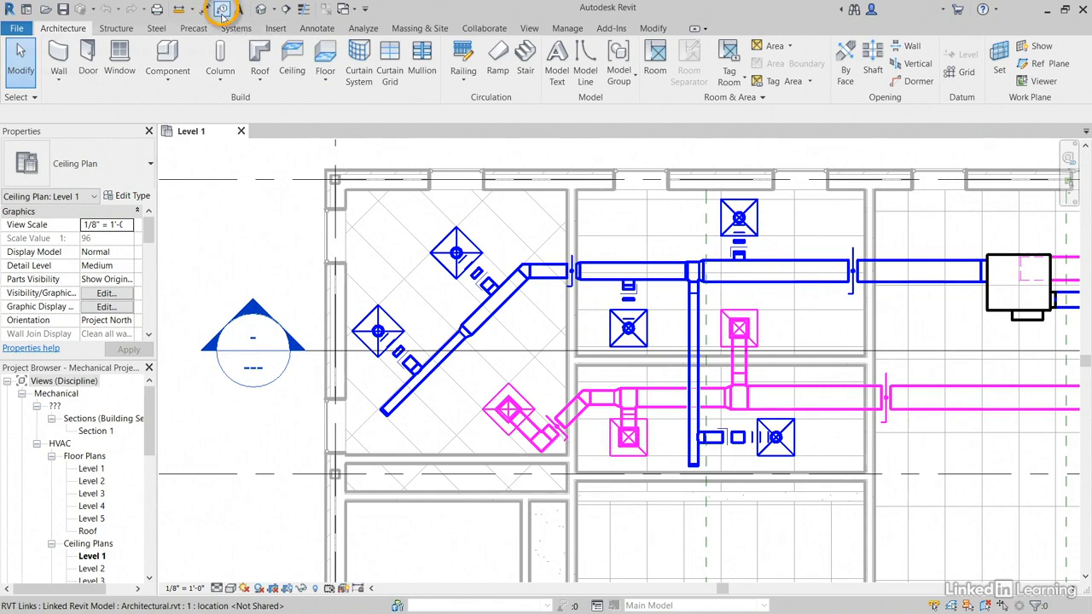
pyautogui.moveTo(323, 79)
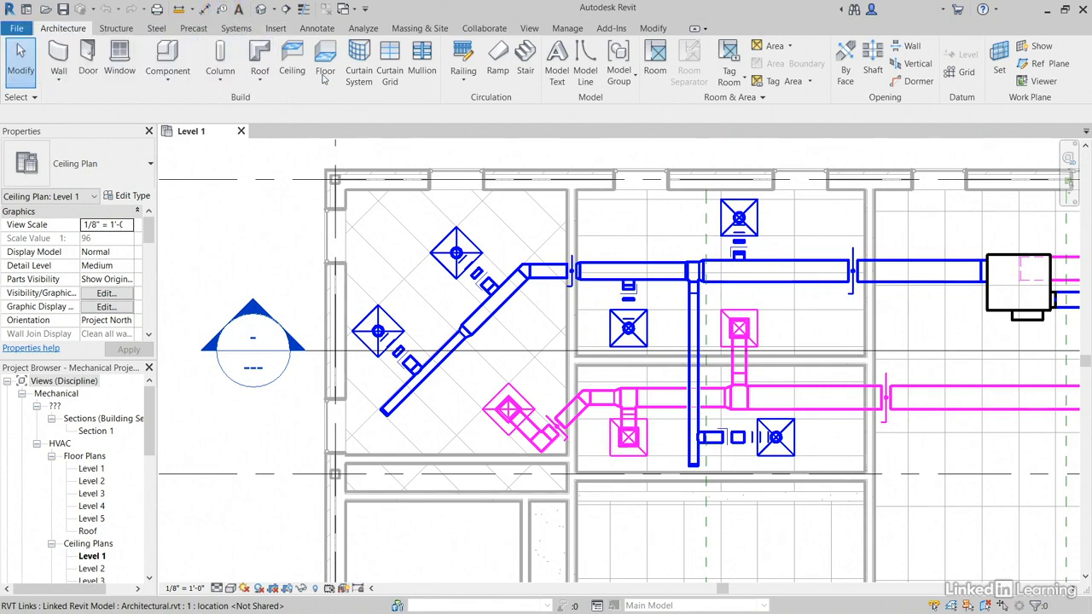
# Step: Start Tag by Category with the leader set to Free End and tag the diffuser
pyautogui.click(318, 28)
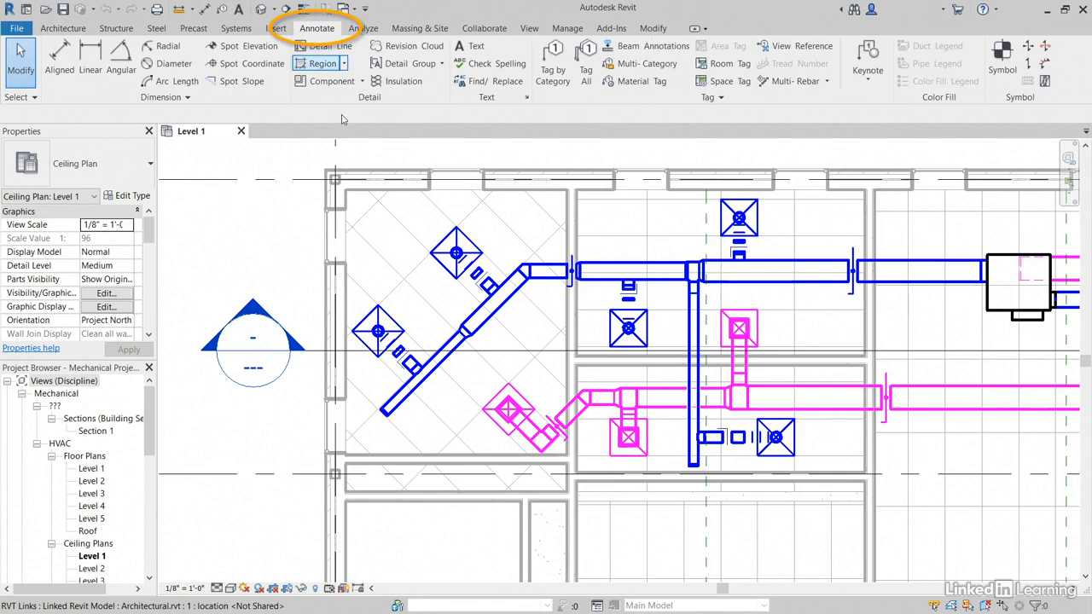
pyautogui.moveTo(552, 56)
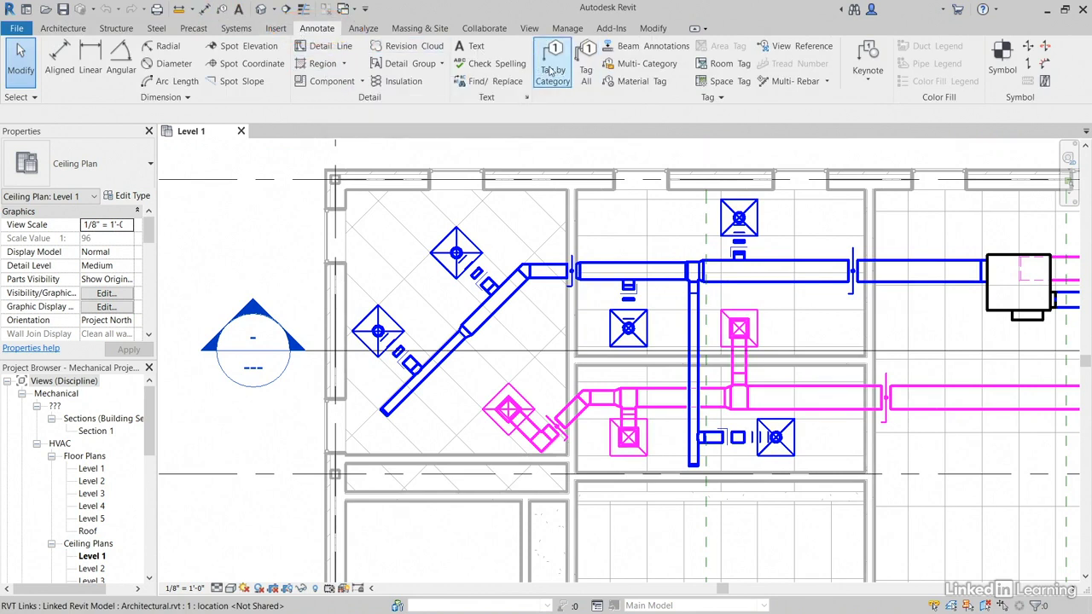
pyautogui.click(552, 64)
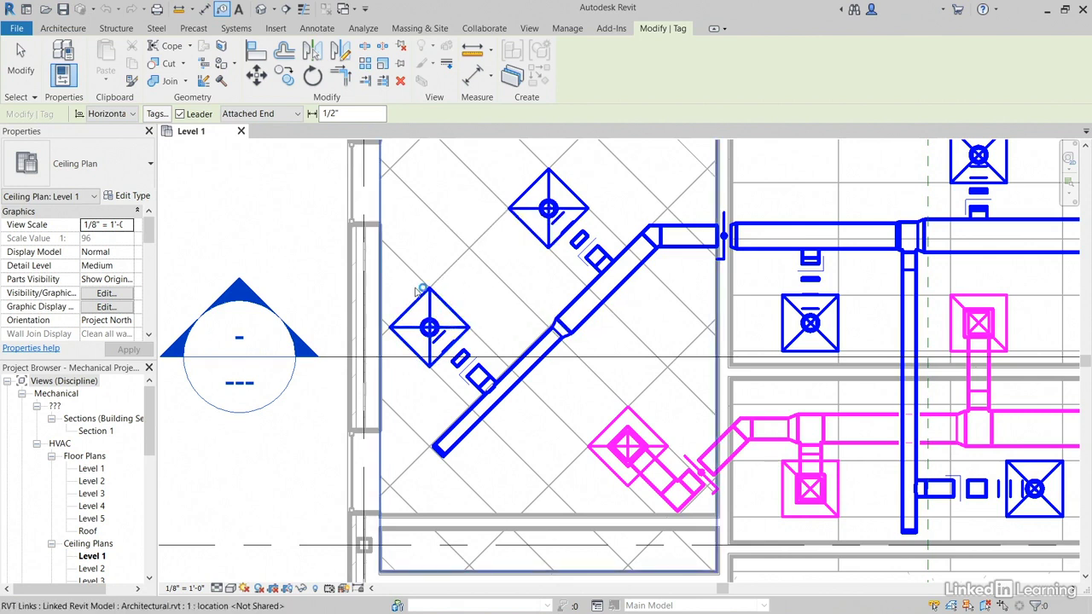
pyautogui.moveTo(429, 329)
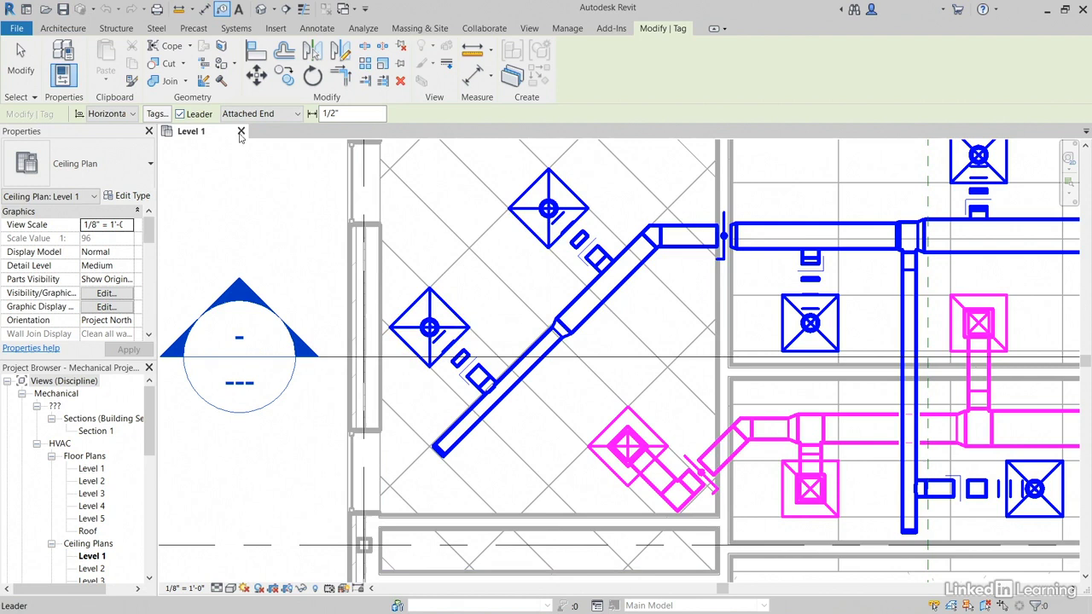
pyautogui.click(296, 113)
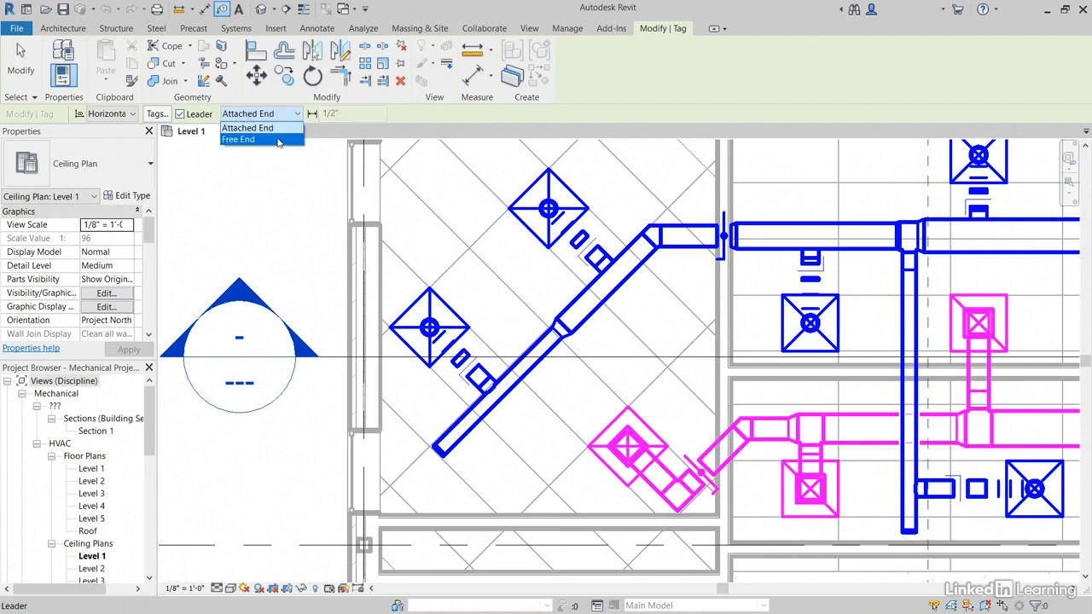
pyautogui.click(239, 139)
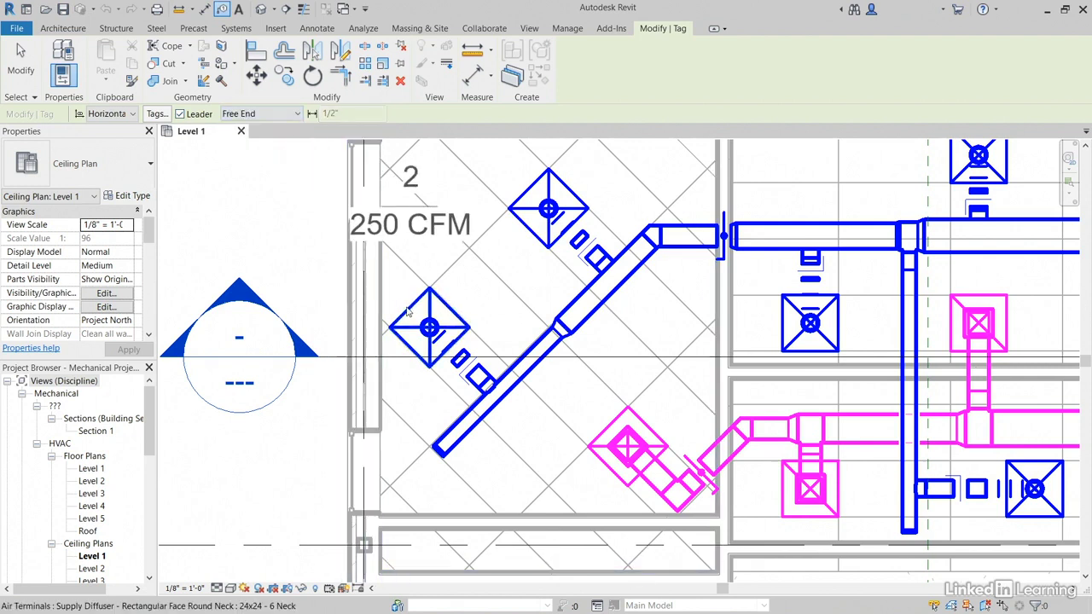
pyautogui.moveTo(430, 327)
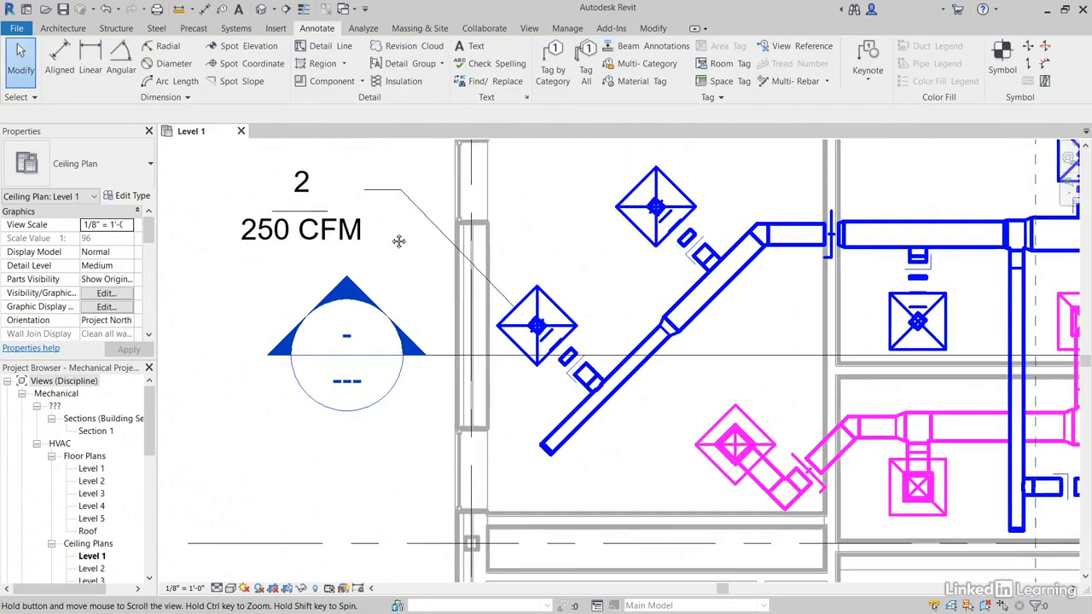
# Step: Change the diffuser tag type's leader arrowhead to Arrow Filled 15 Degree
pyautogui.click(301, 228)
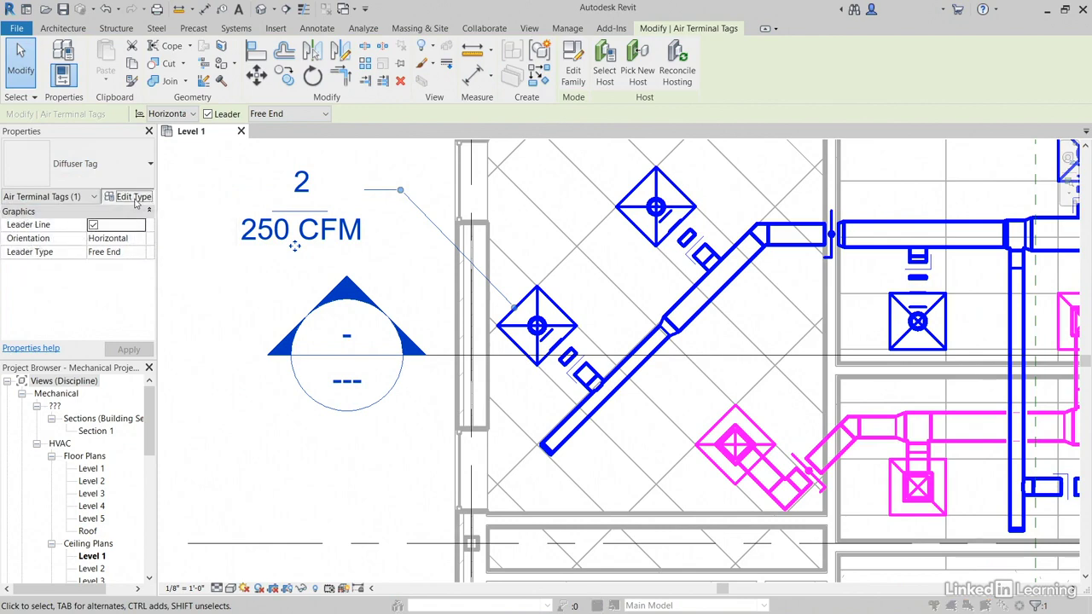
pyautogui.click(132, 196)
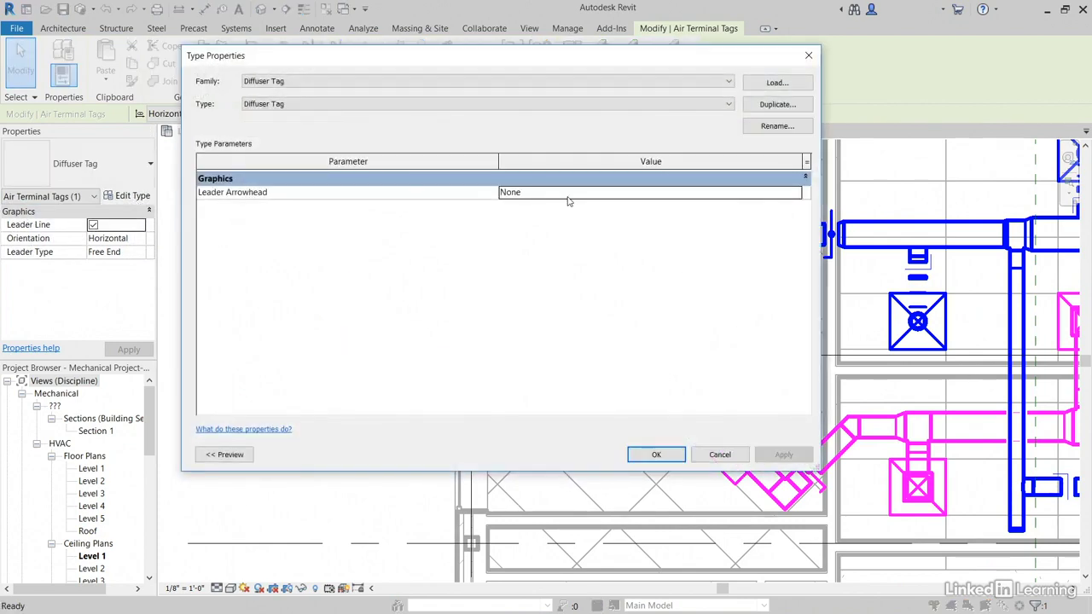
pyautogui.click(796, 192)
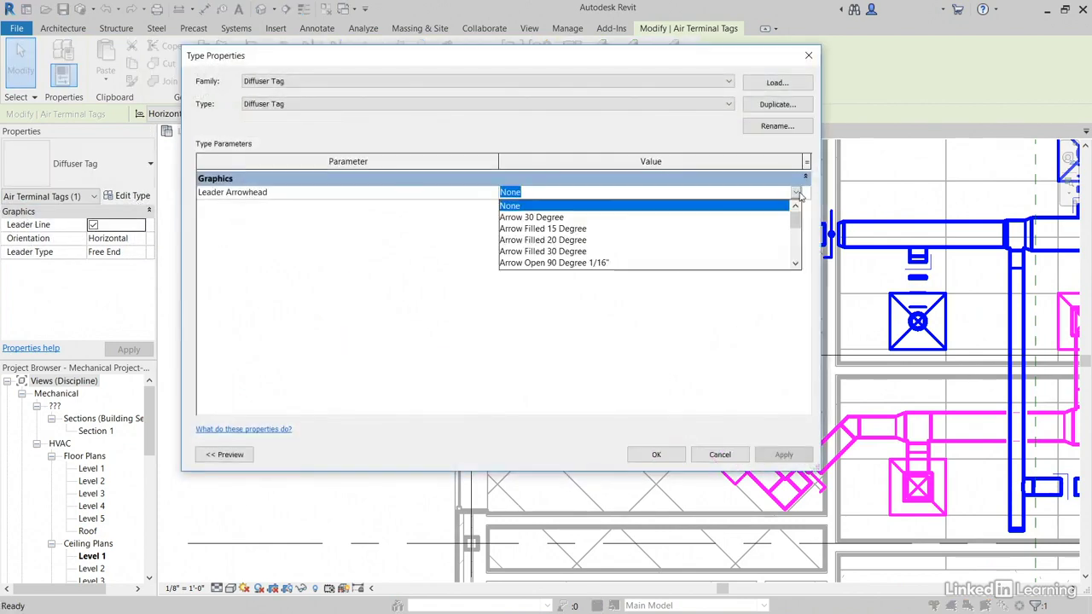
pyautogui.click(542, 228)
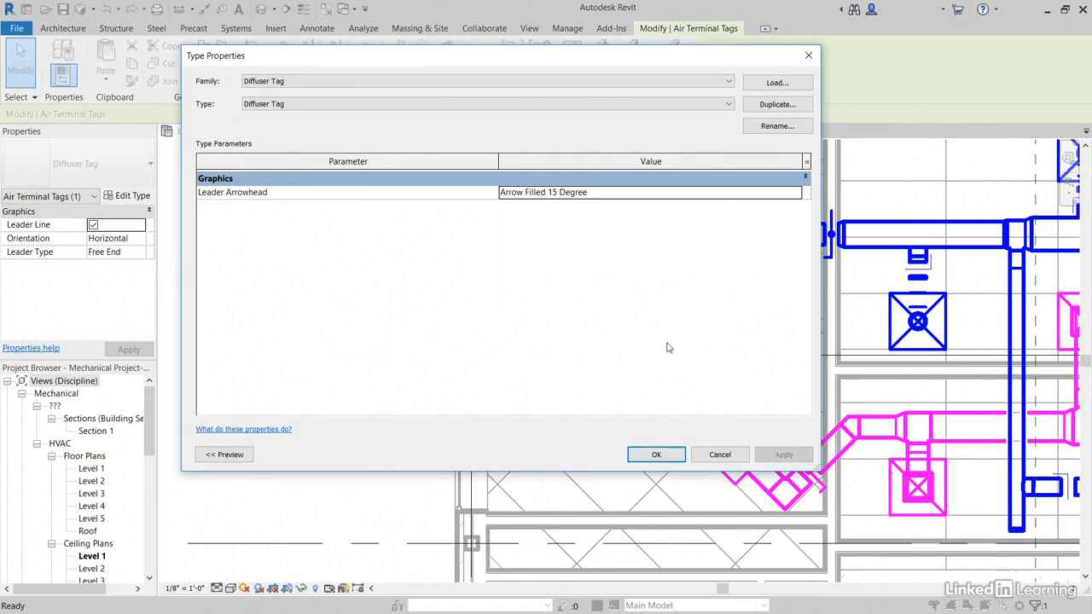
pyautogui.click(656, 454)
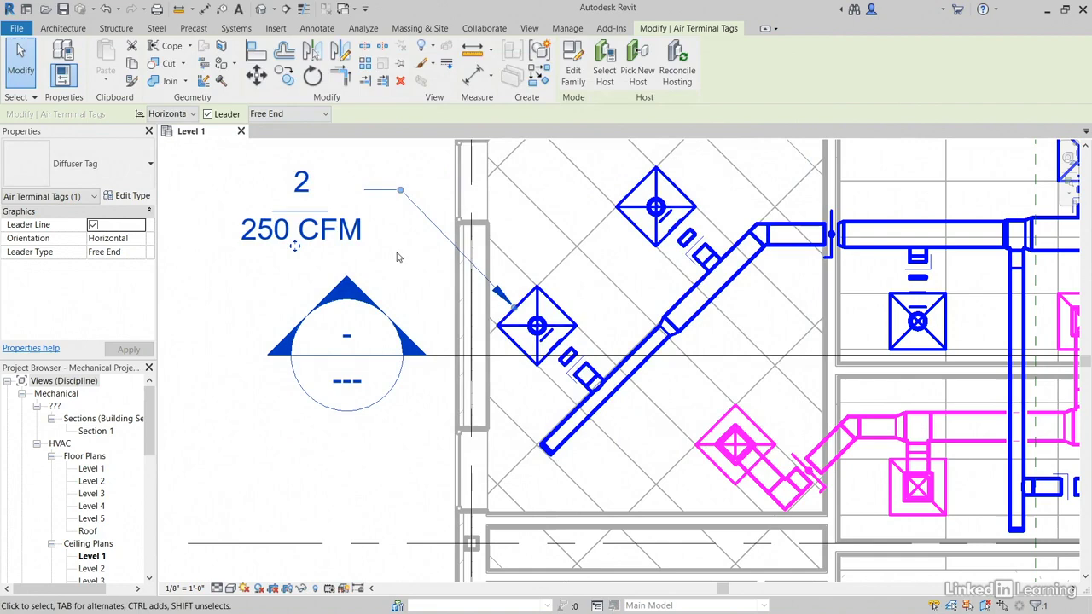
pyautogui.click(316, 28)
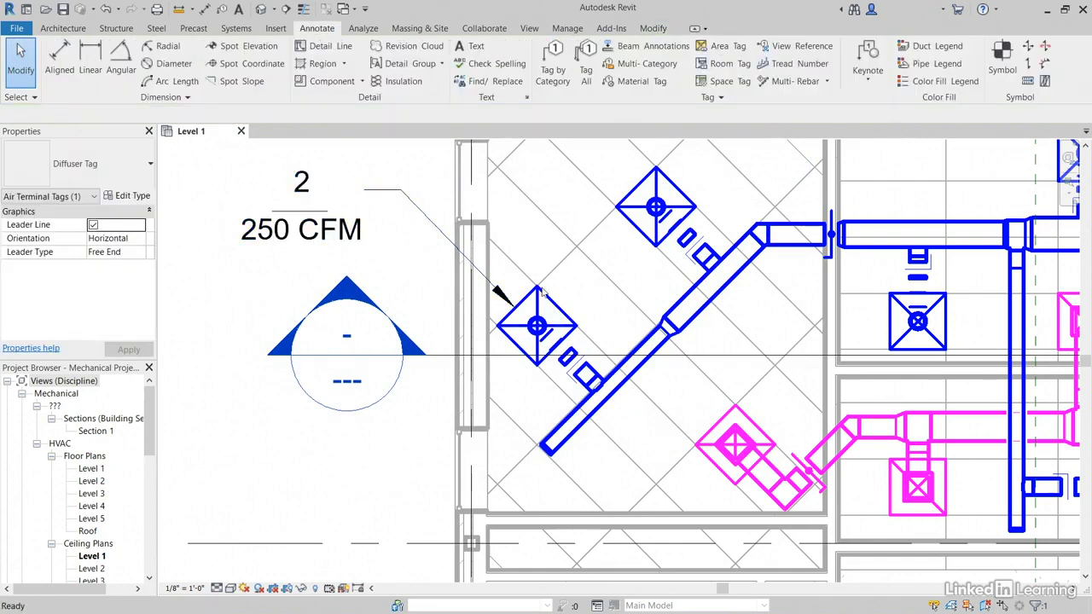
# Step: Renumber the tagged diffuser's mark to D1
pyautogui.click(536, 326)
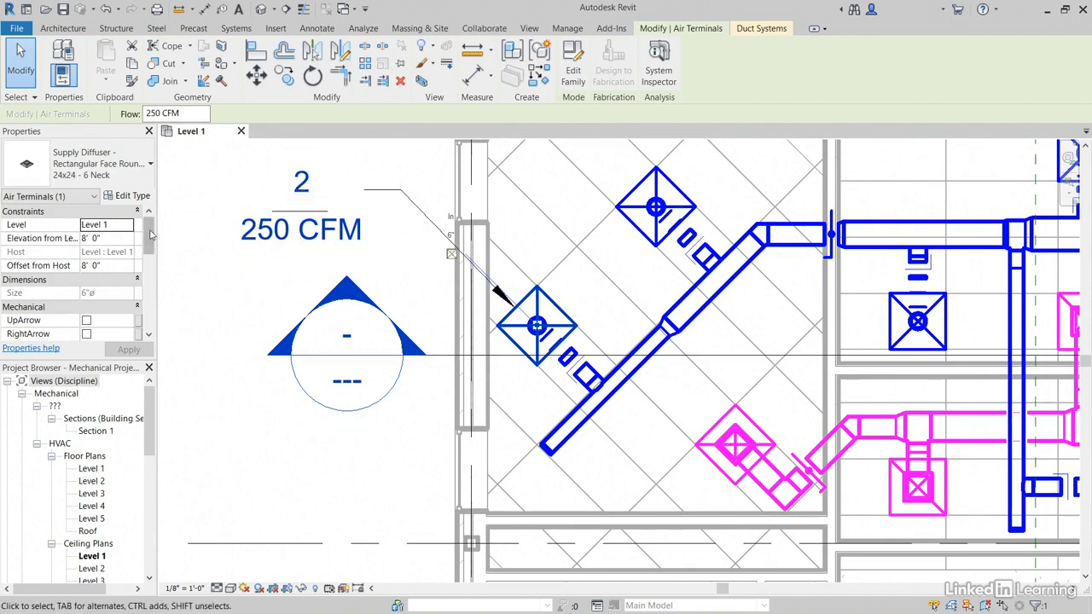
pyautogui.scroll(-3)
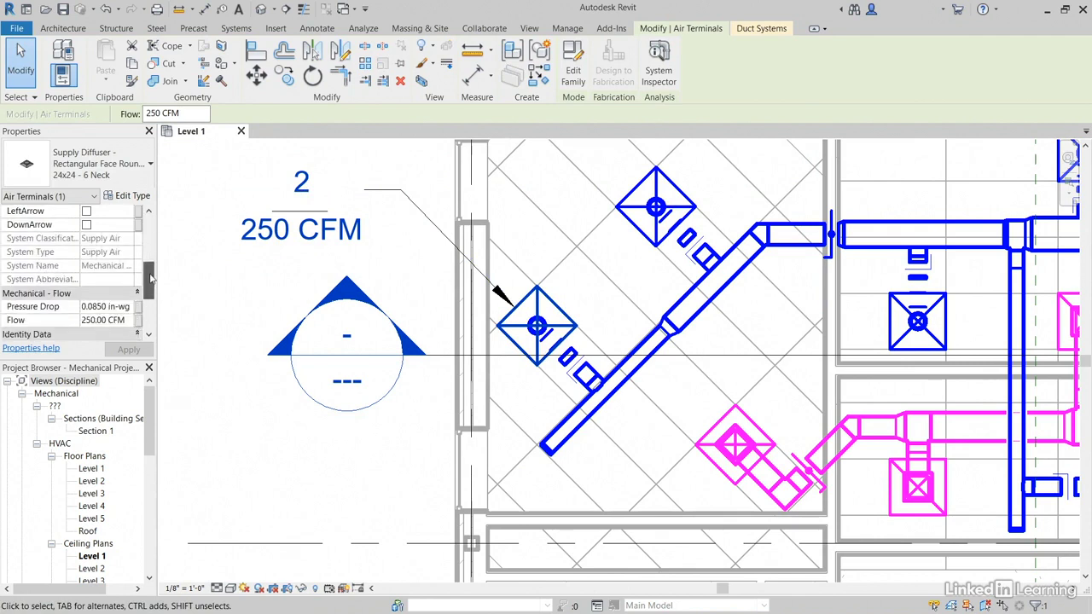
pyautogui.scroll(-3)
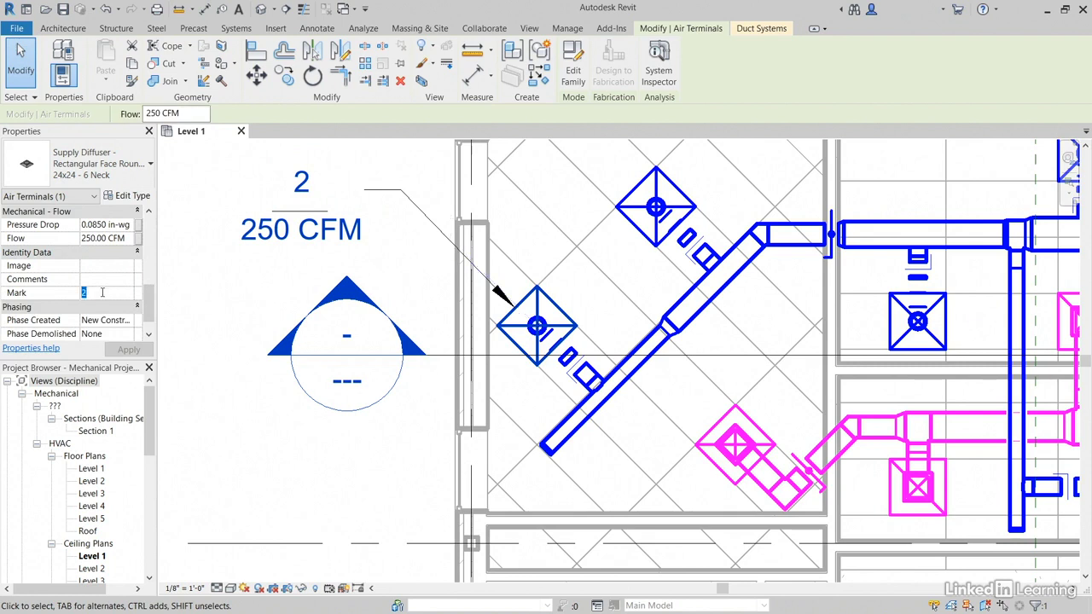
pyautogui.write('D1')
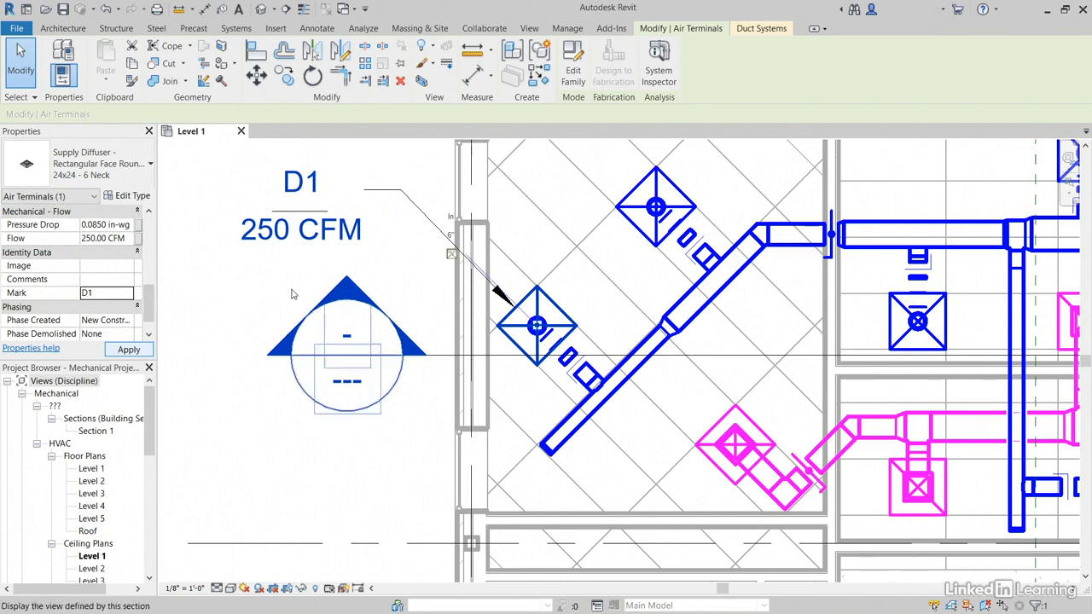
# Step: Select the upper supply diffuser and enter D2 as its mark
pyautogui.click(317, 28)
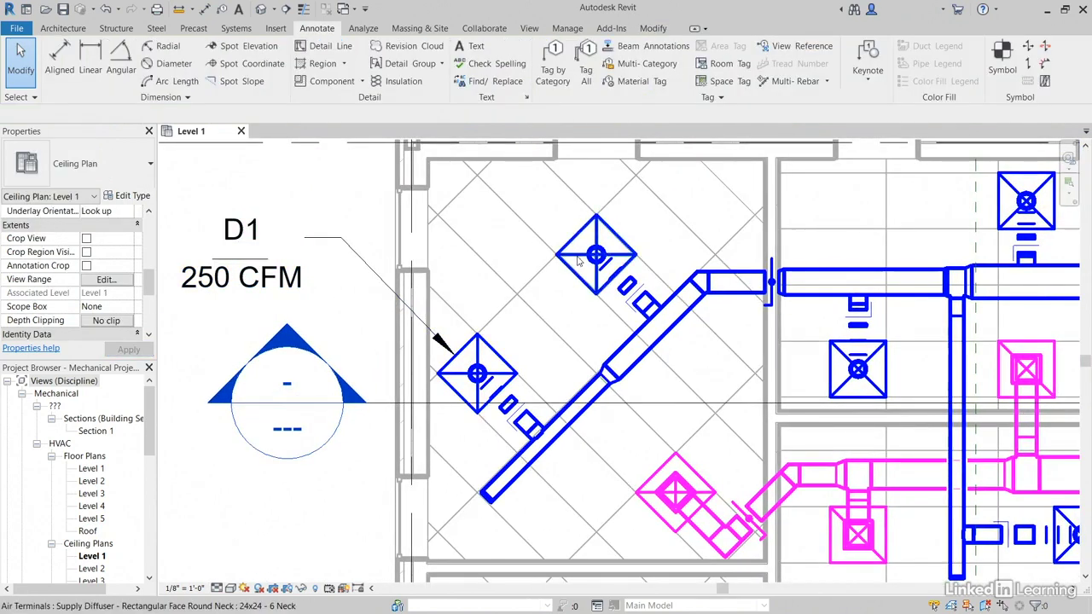
pyautogui.click(598, 254)
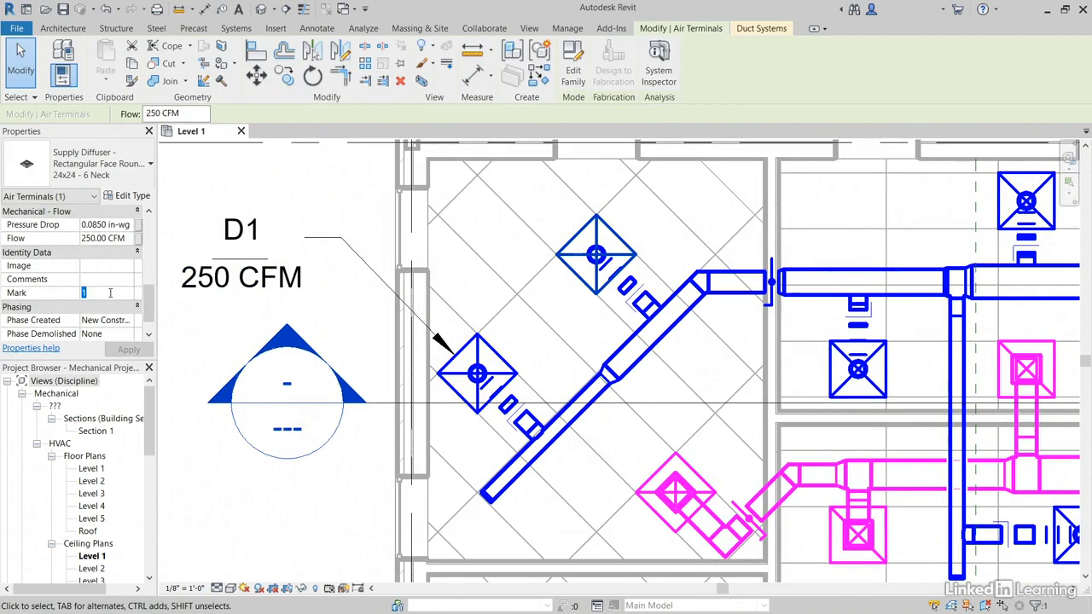
pyautogui.write('D2')
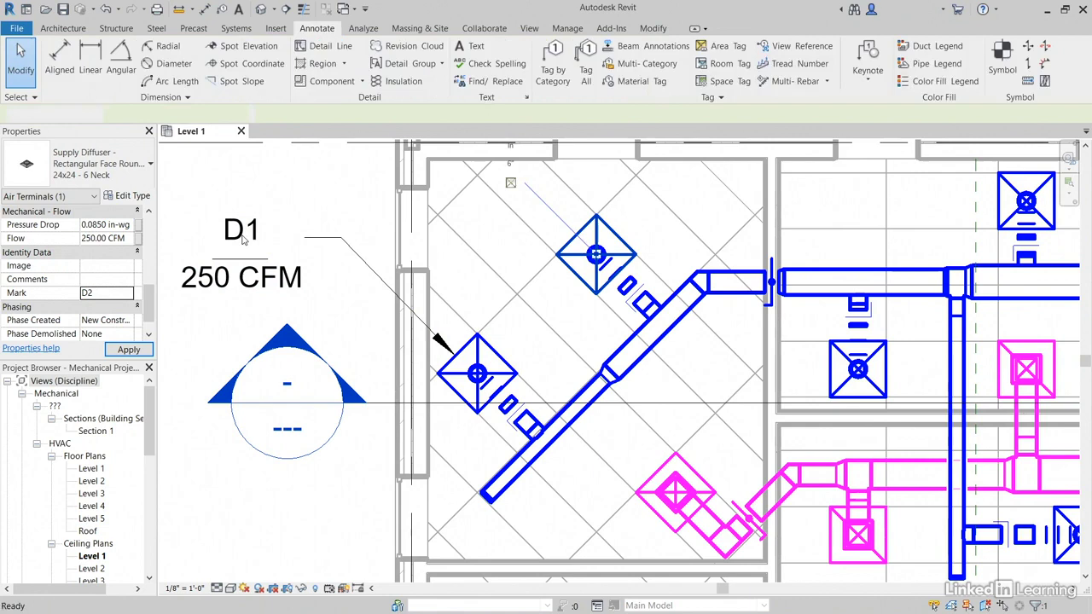
# Step: Repeat Tag by Category on the middle-room diffuser and edit its tag mark to D3
pyautogui.rightClick(242, 229)
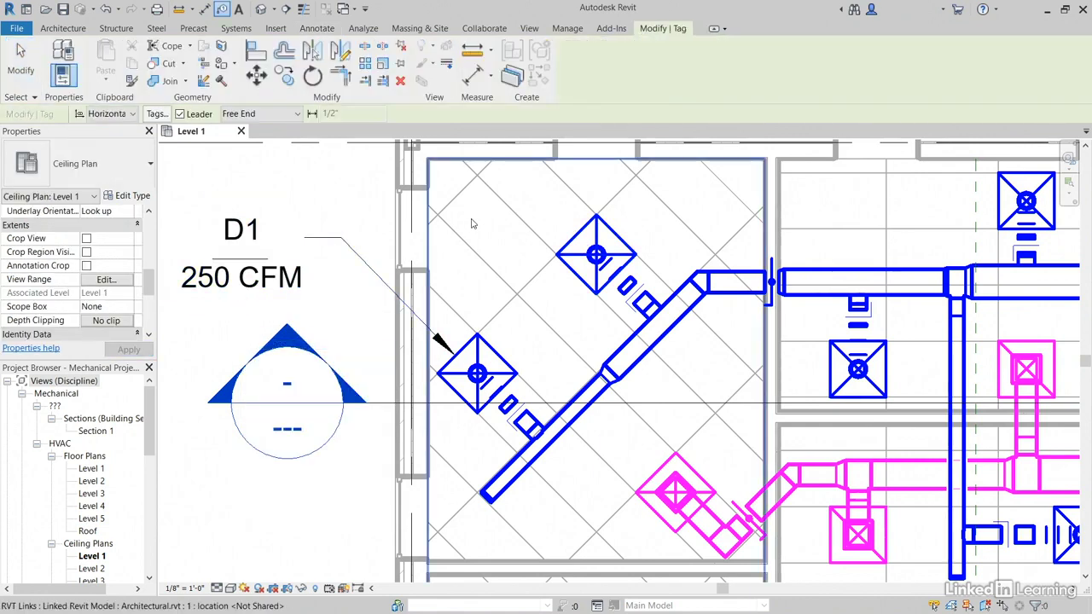
pyautogui.click(597, 253)
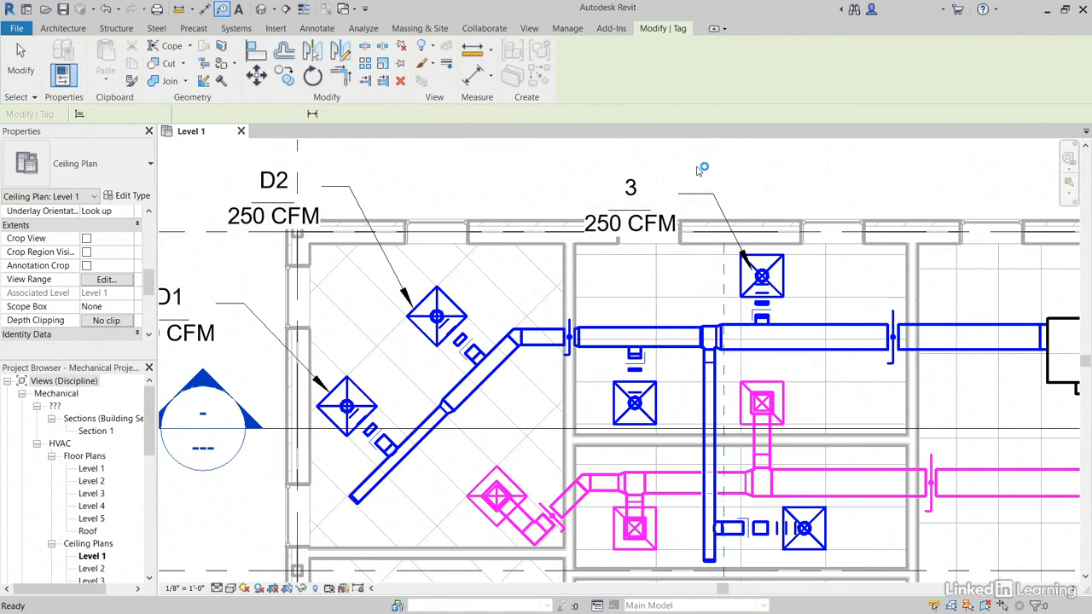
pyautogui.click(317, 28)
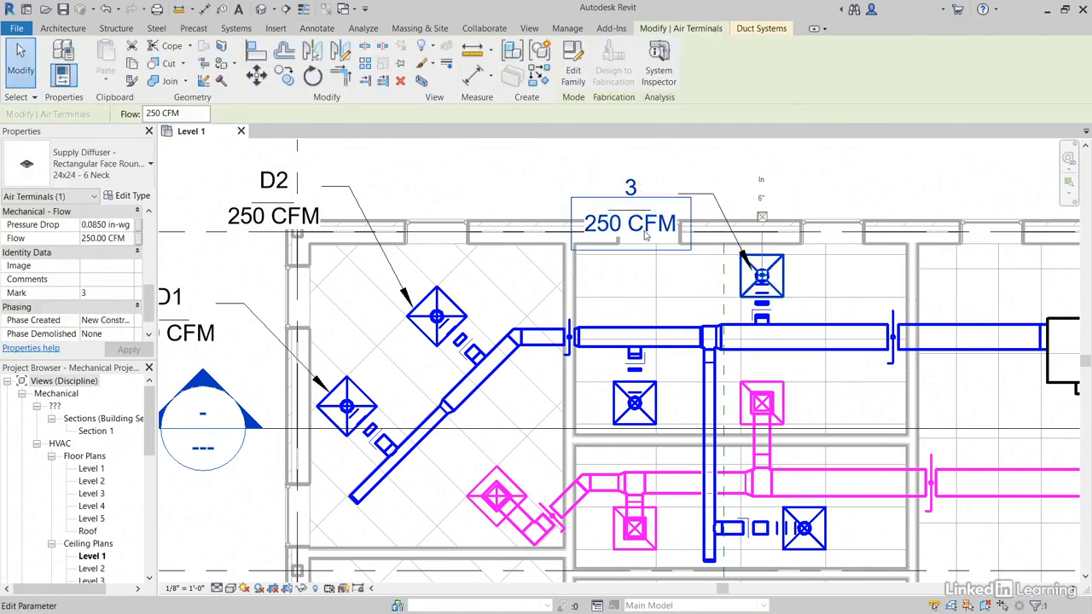
pyautogui.doubleClick(631, 187)
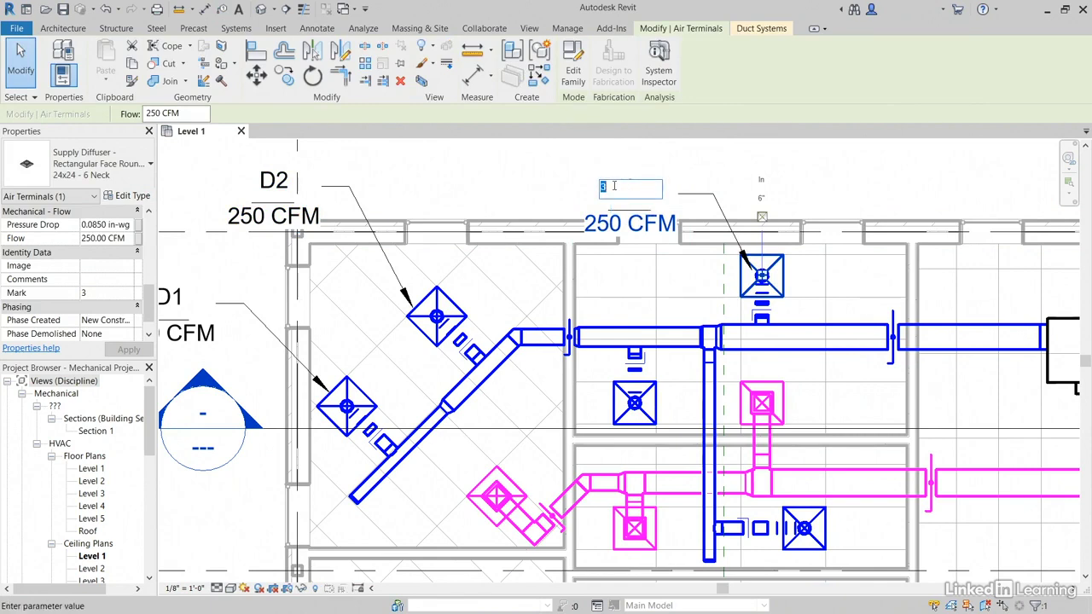
pyautogui.write('D3')
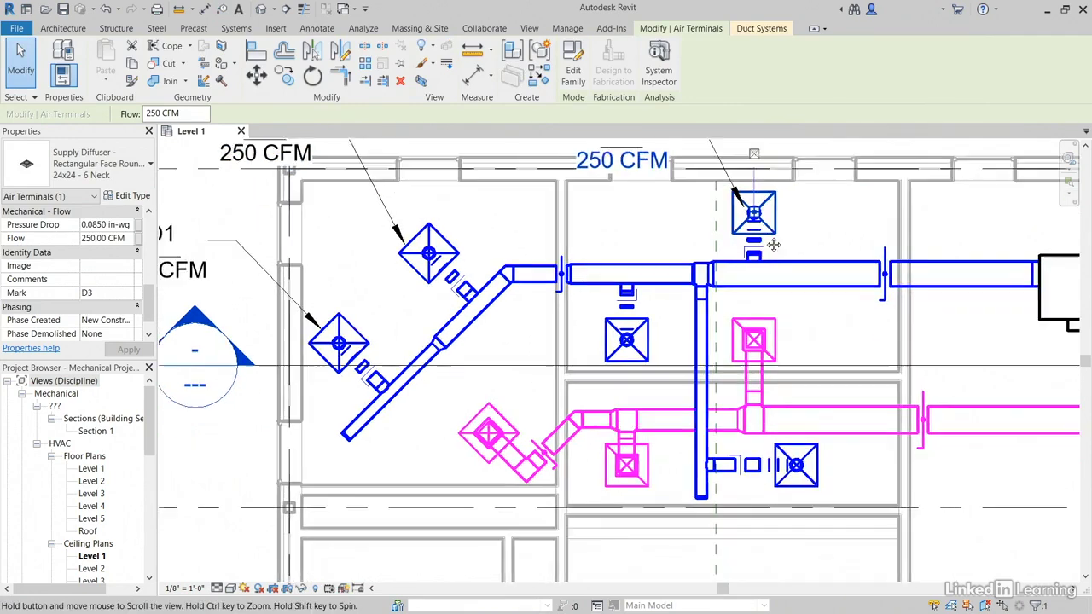
pyautogui.click(317, 28)
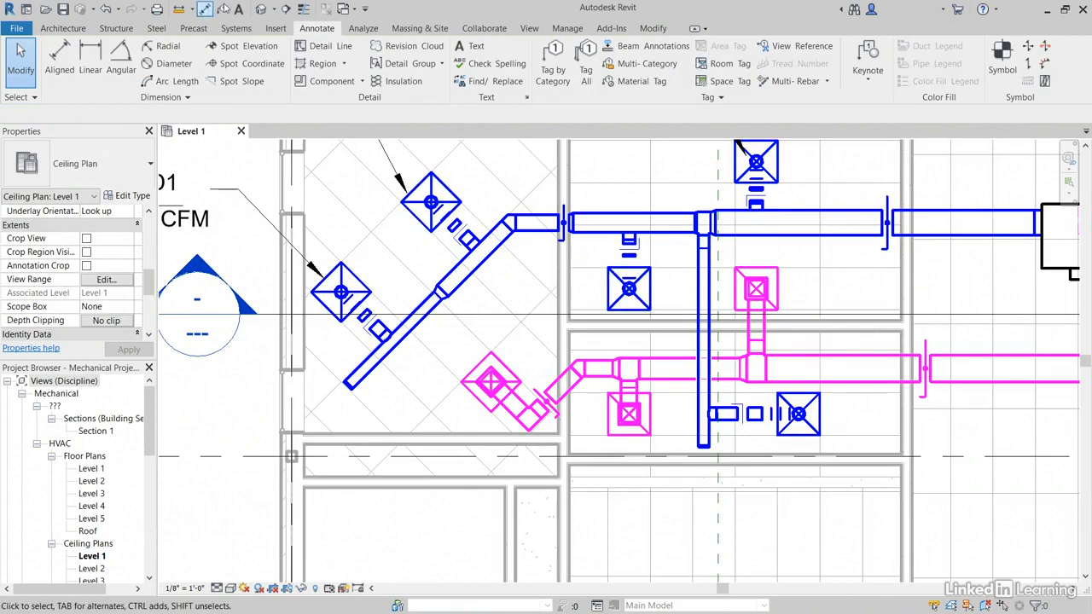
# Step: Tag the lower diffuser and the one near MC-1 with 250 CFM flow tags
pyautogui.click(629, 287)
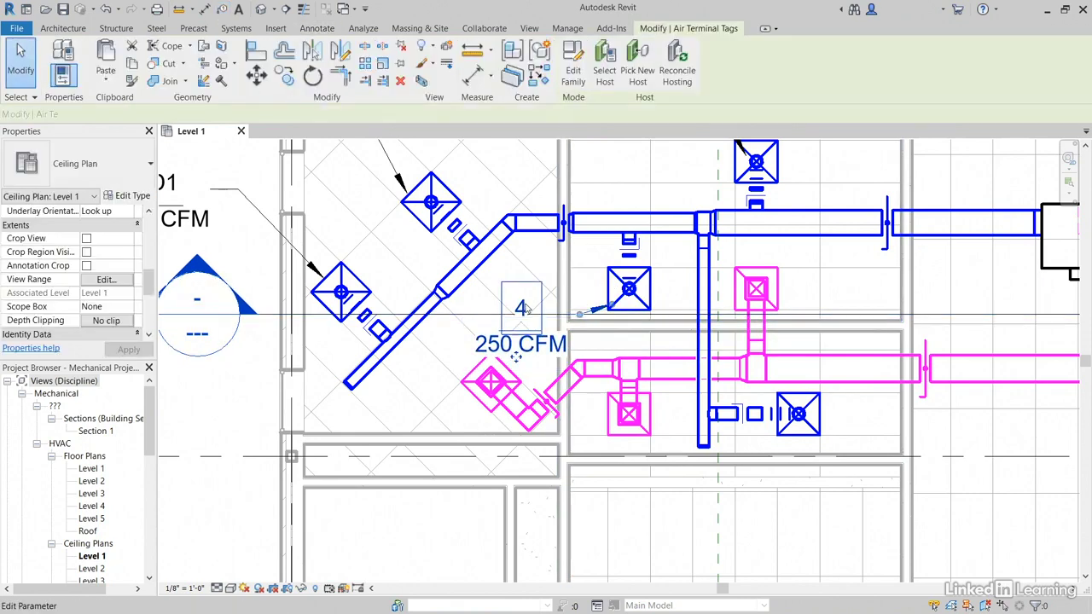
pyautogui.click(521, 309)
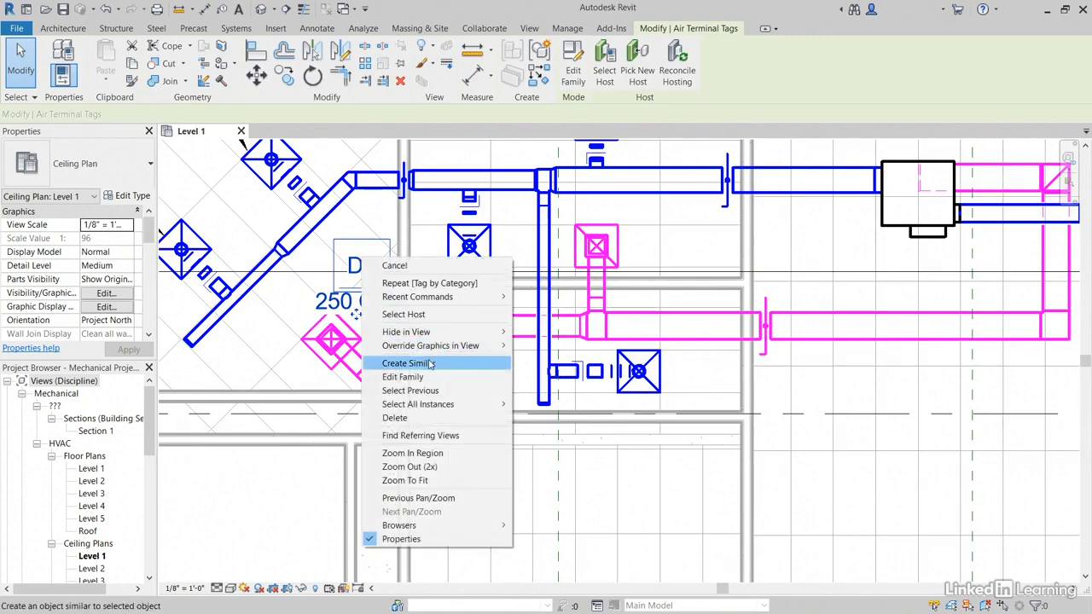
pyautogui.click(406, 363)
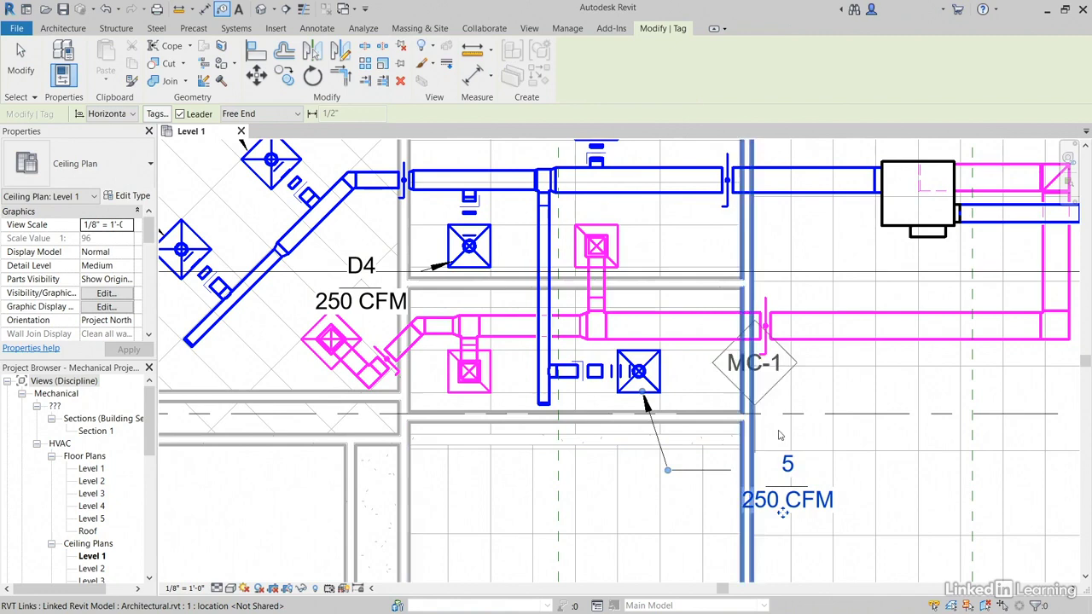
pyautogui.click(317, 28)
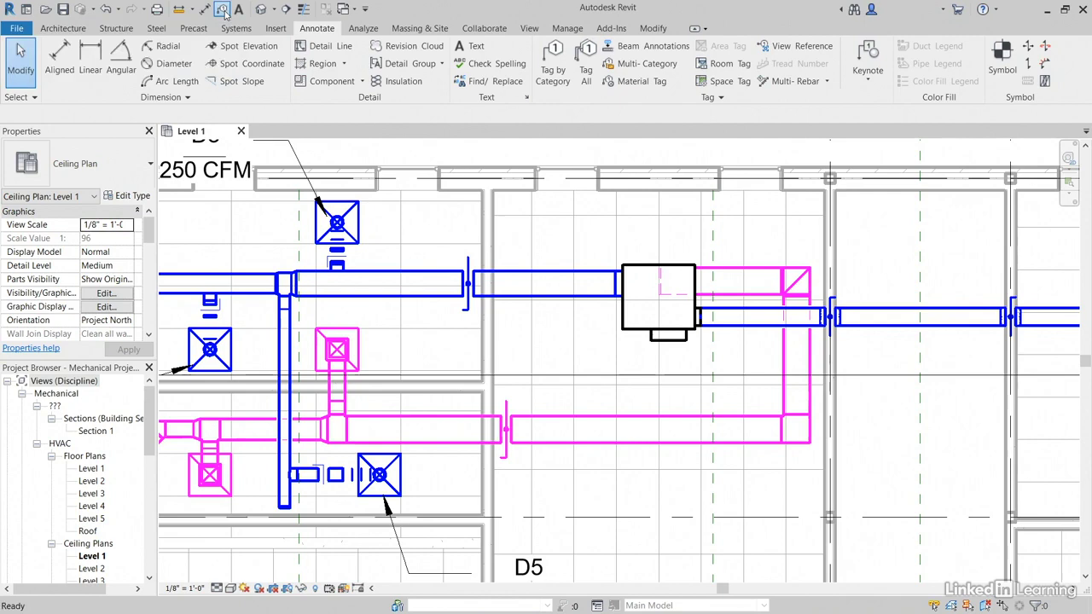
# Step: Tag the VAV unit and rename its tag value from 1 to AHU-1
pyautogui.click(658, 303)
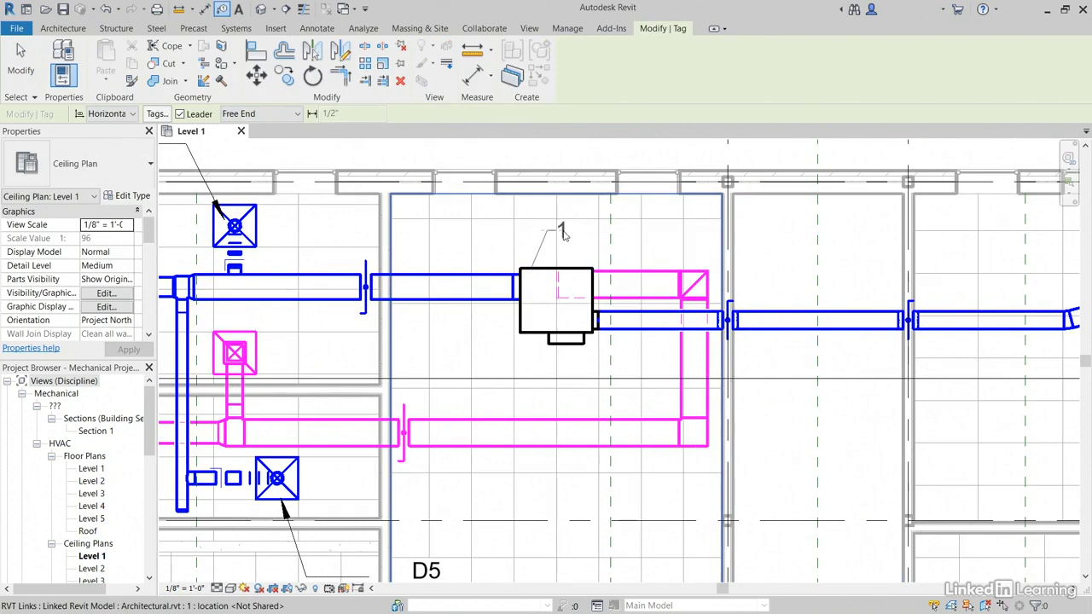
pyautogui.click(562, 230)
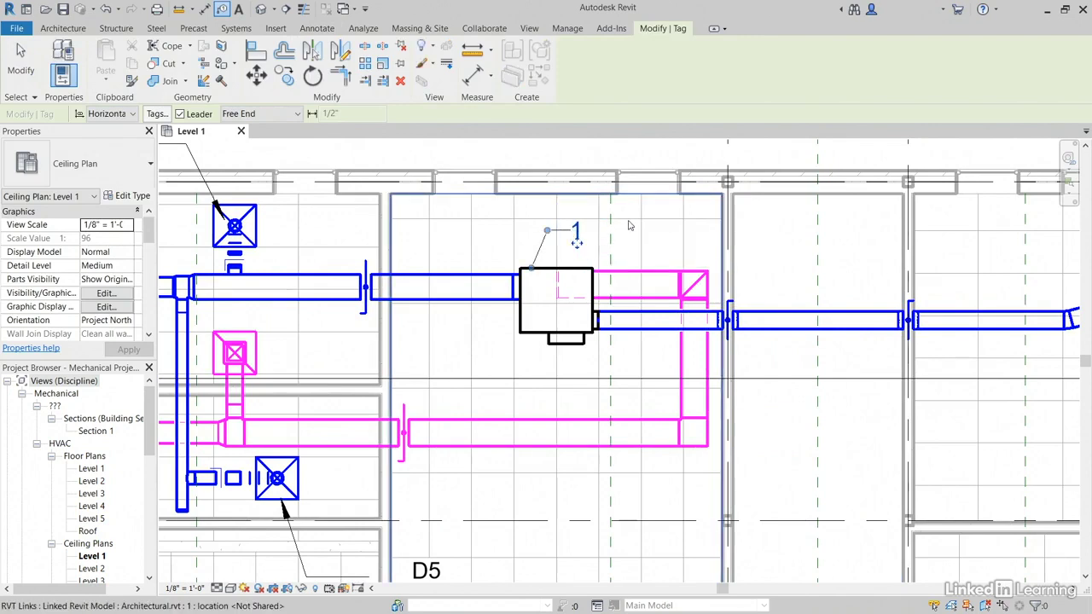
pyautogui.click(316, 28)
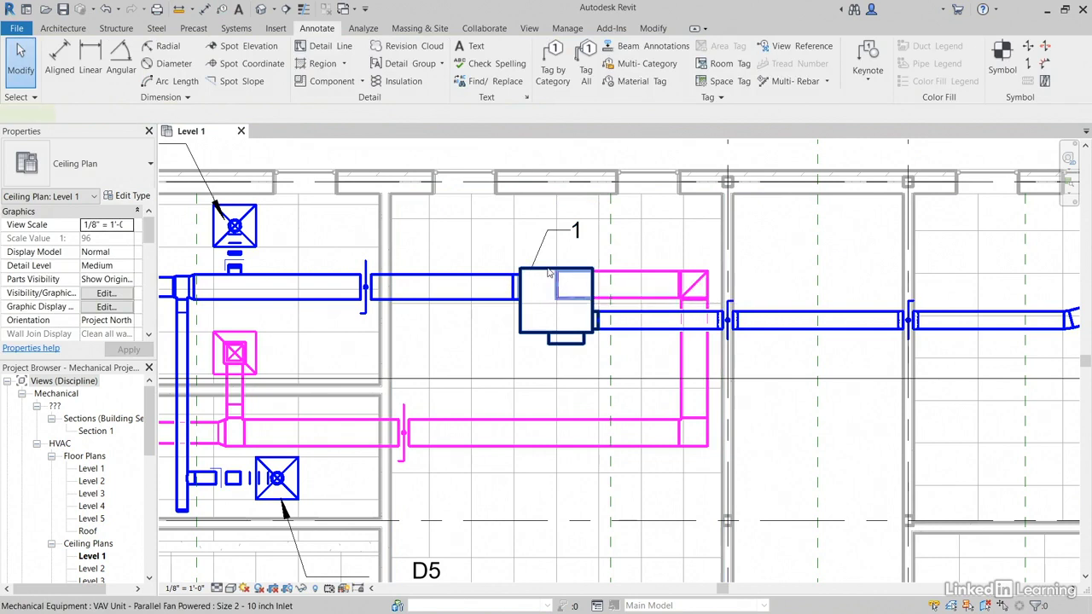
pyautogui.click(556, 303)
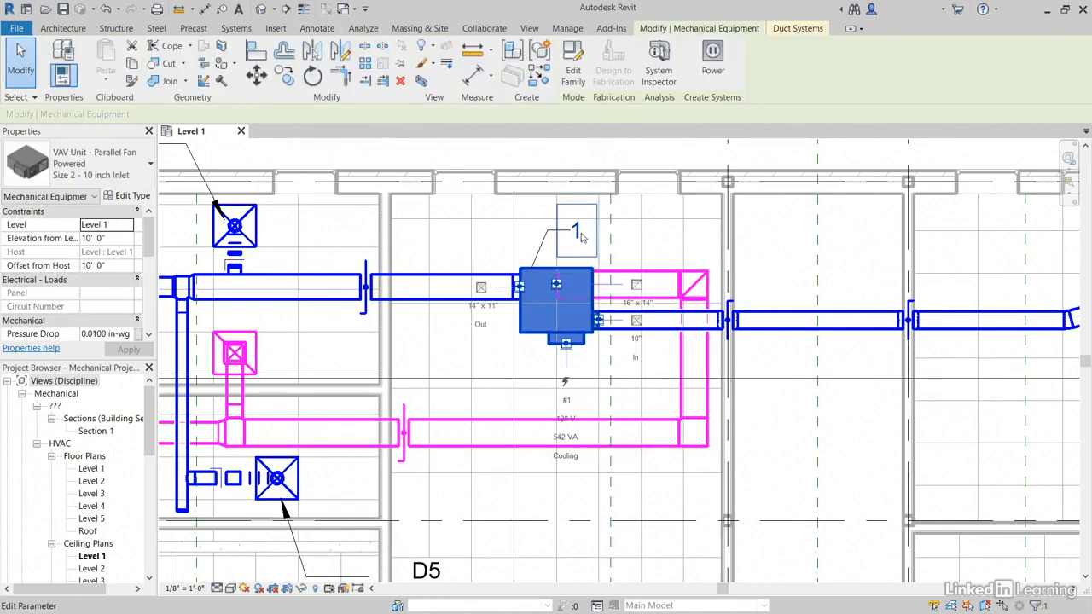
pyautogui.doubleClick(576, 231)
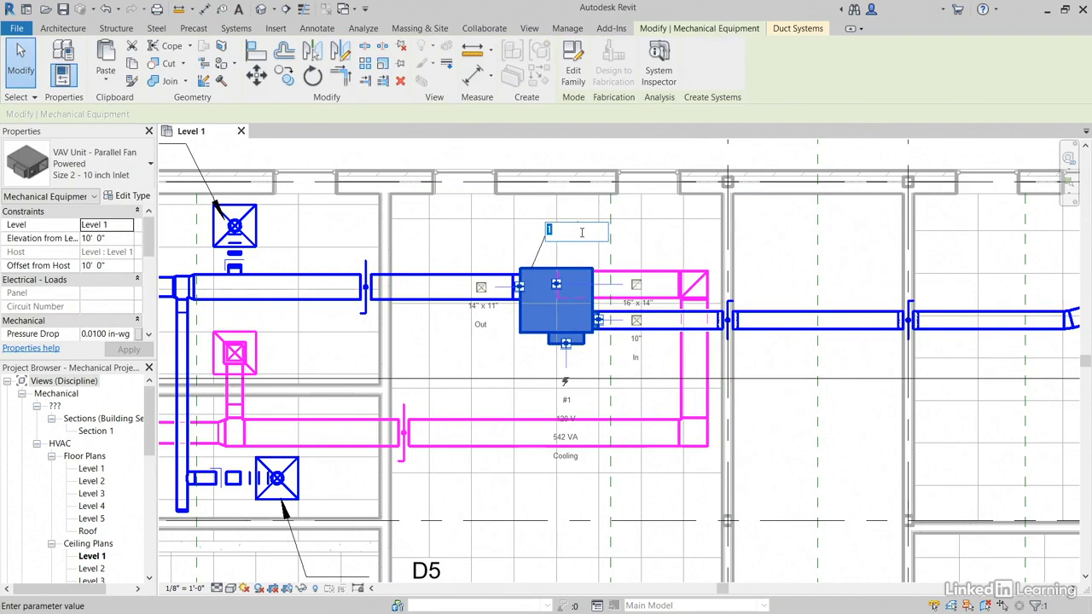
pyautogui.write('AHU-')
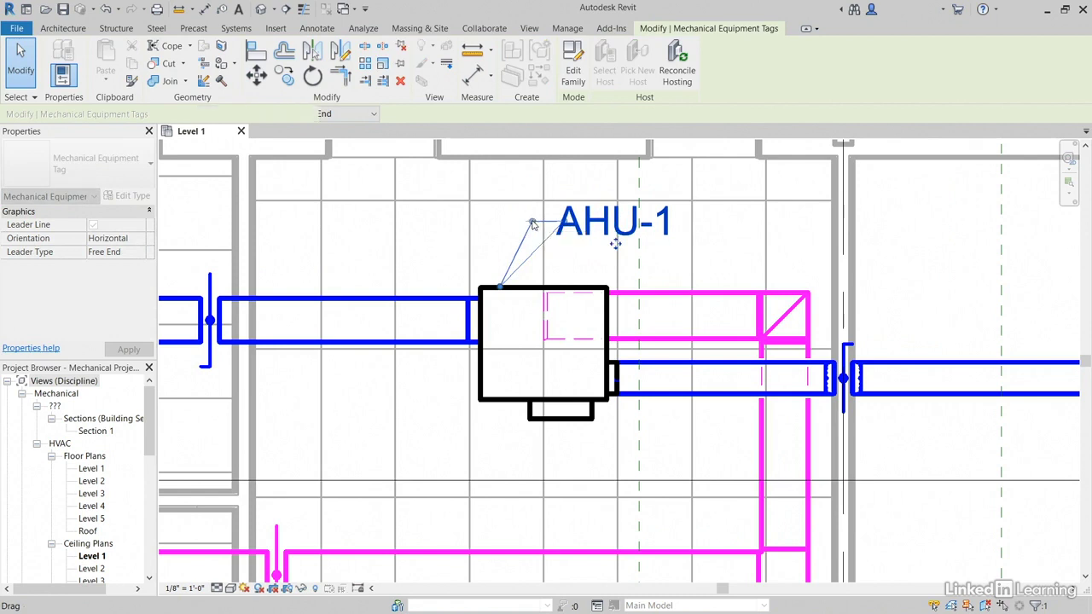
pyautogui.moveTo(128, 195)
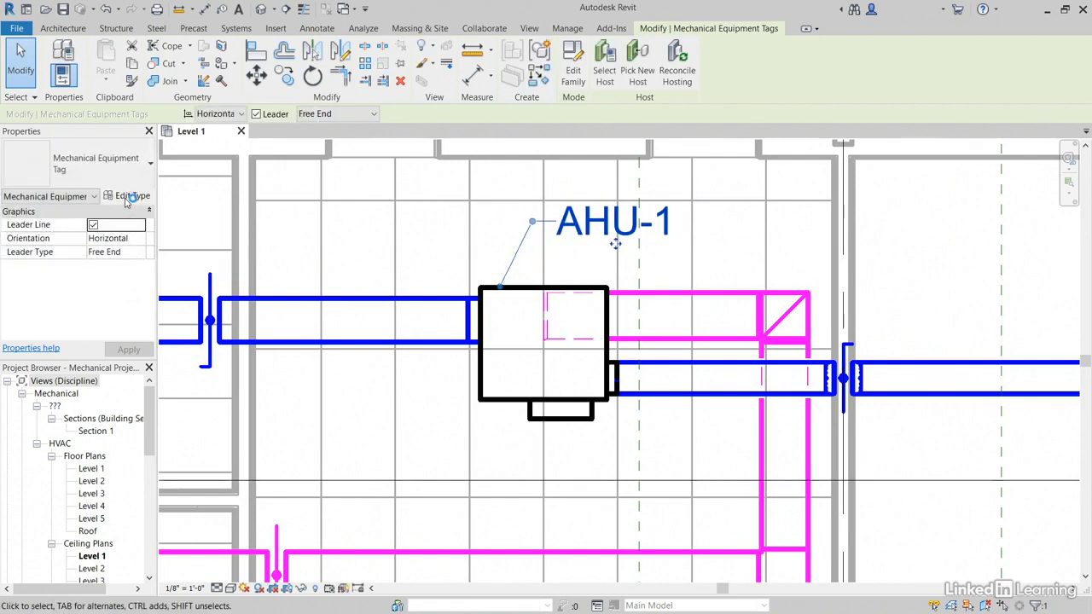
# Step: Set the AHU-1 tag's type leader arrowhead to Arrow Filled 15 Degree
pyautogui.click(131, 195)
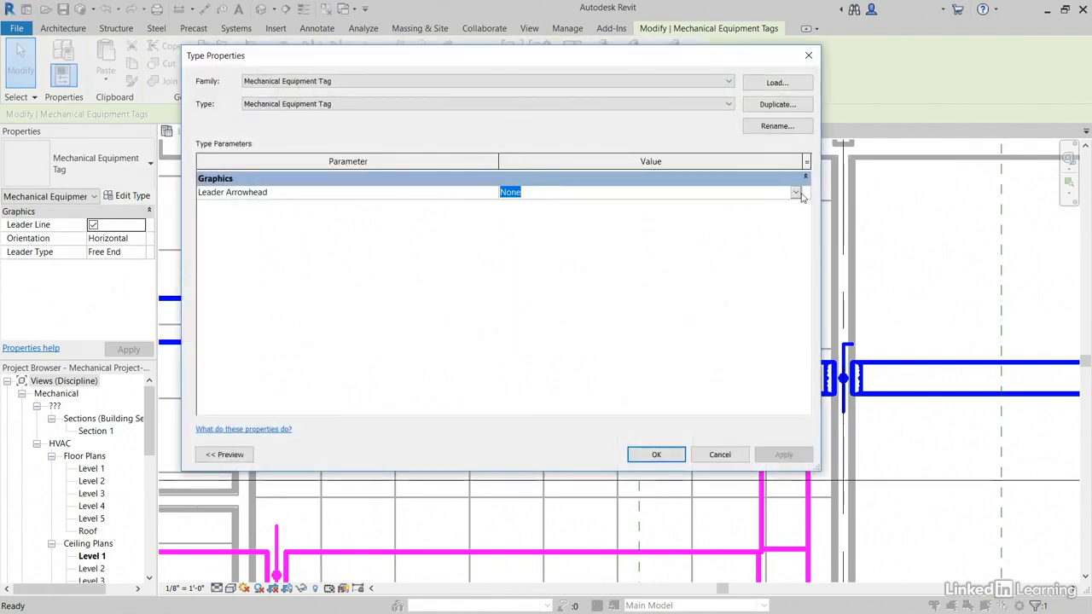
pyautogui.click(795, 192)
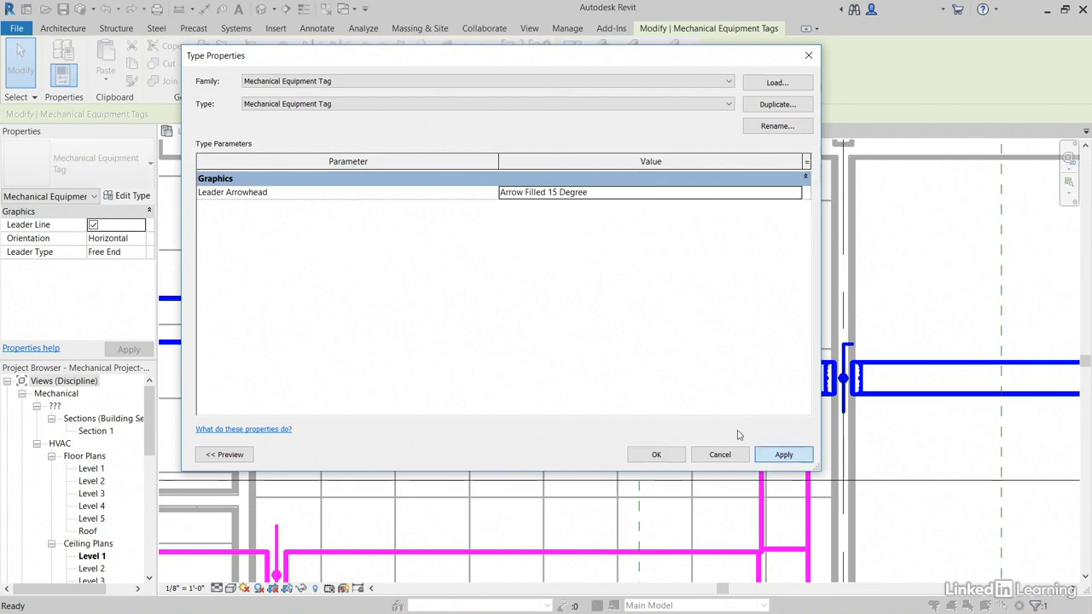
pyautogui.click(656, 454)
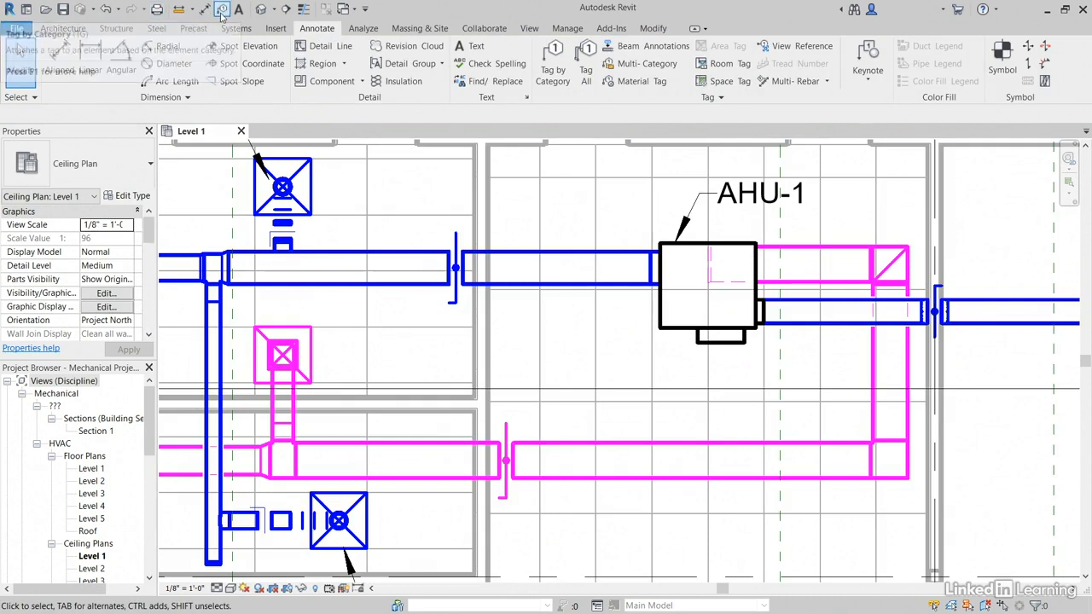
pyautogui.click(759, 194)
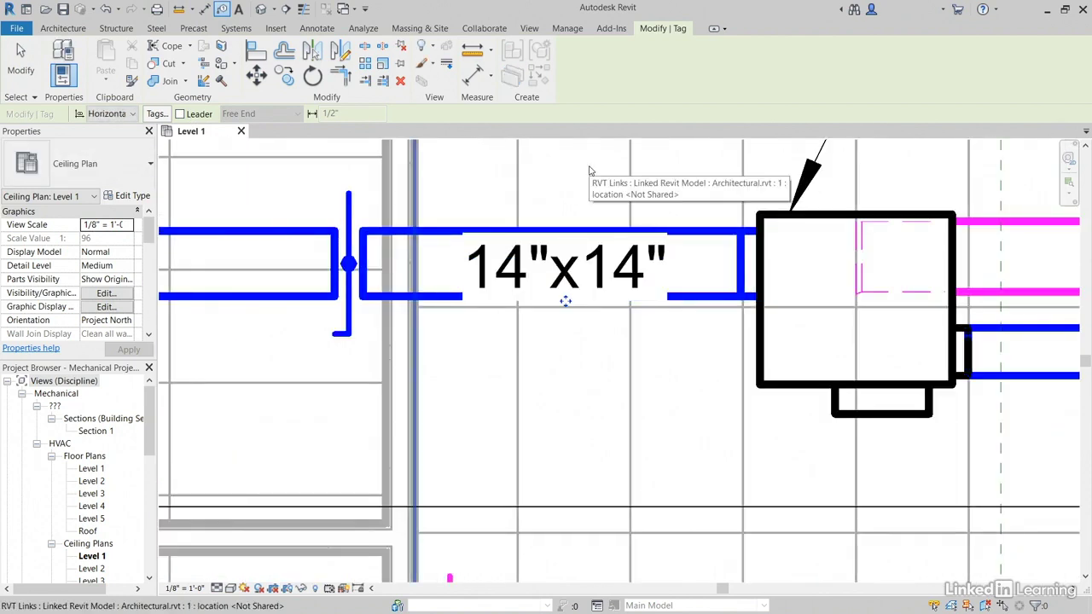
pyautogui.click(316, 29)
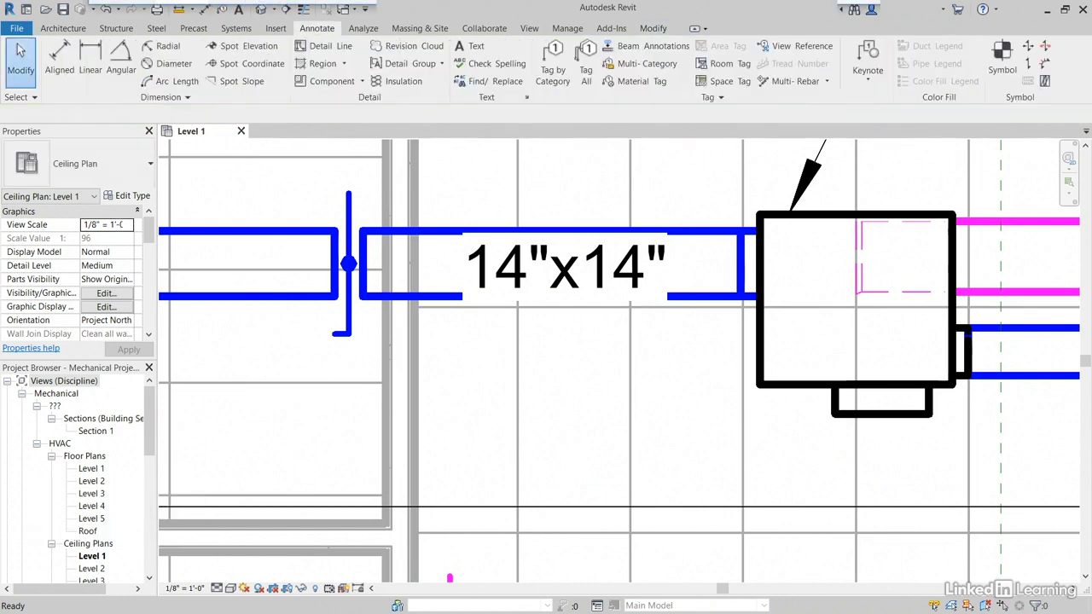
pyautogui.click(565, 264)
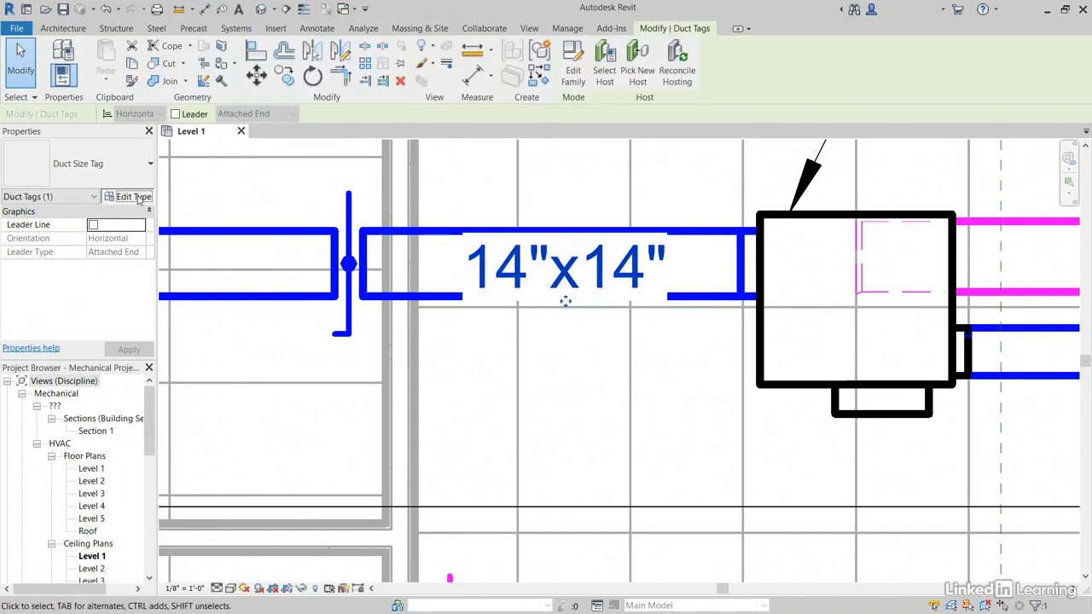
pyautogui.click(132, 196)
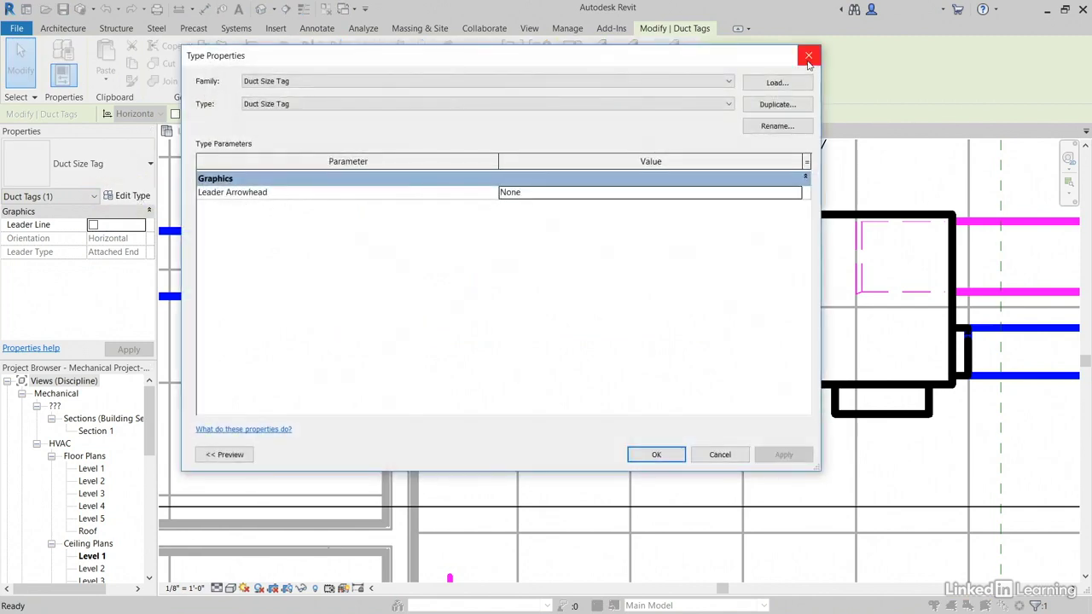
pyautogui.click(809, 56)
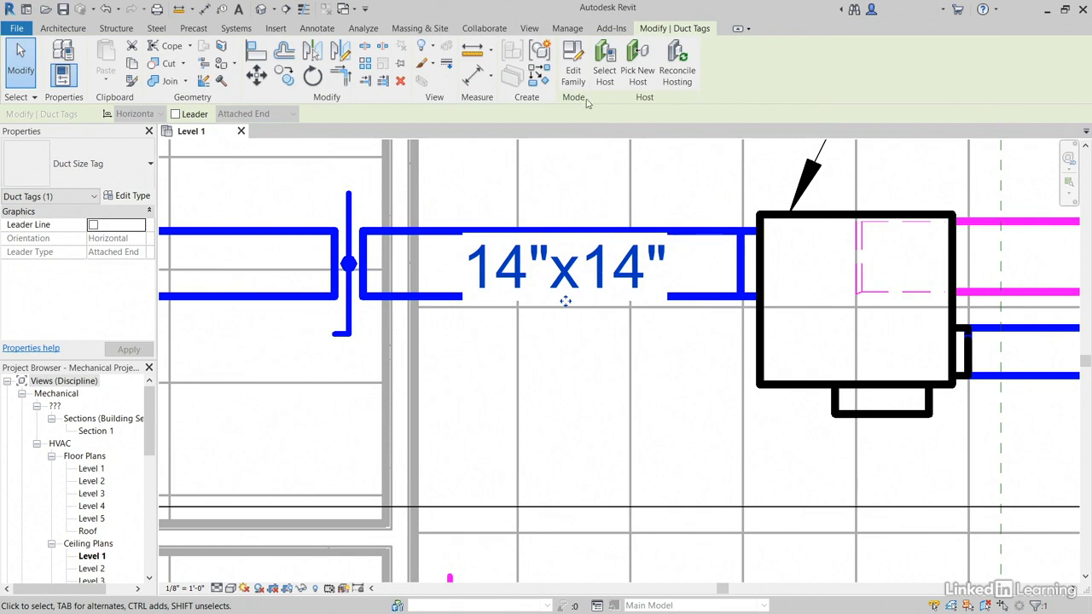
# Step: Give the Duct Size Tag label a transparent background and 0.8 width factor, then load it into the project
pyautogui.click(574, 61)
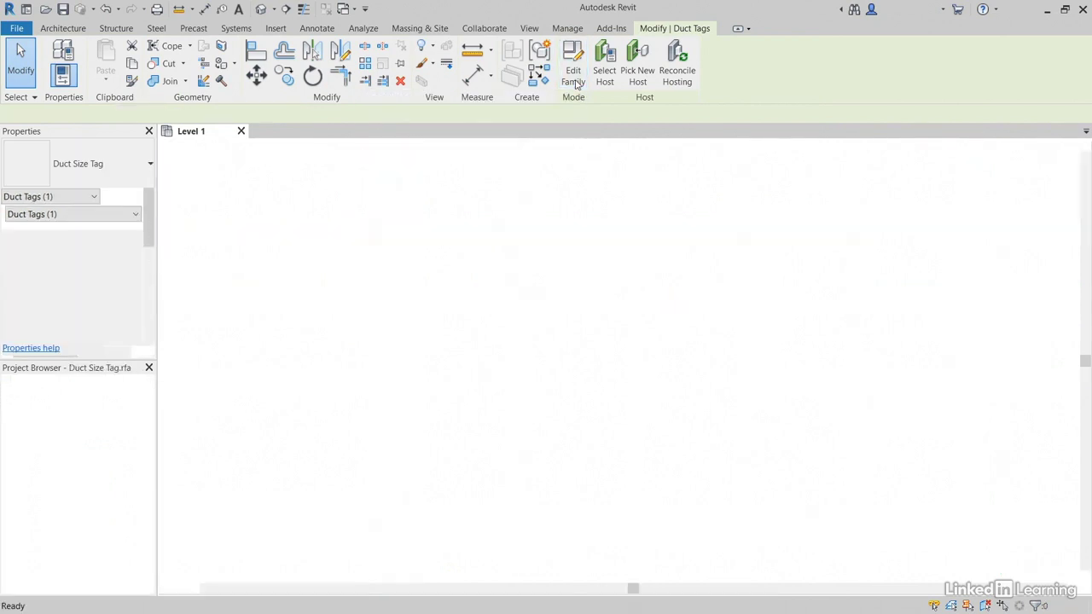
pyautogui.click(574, 64)
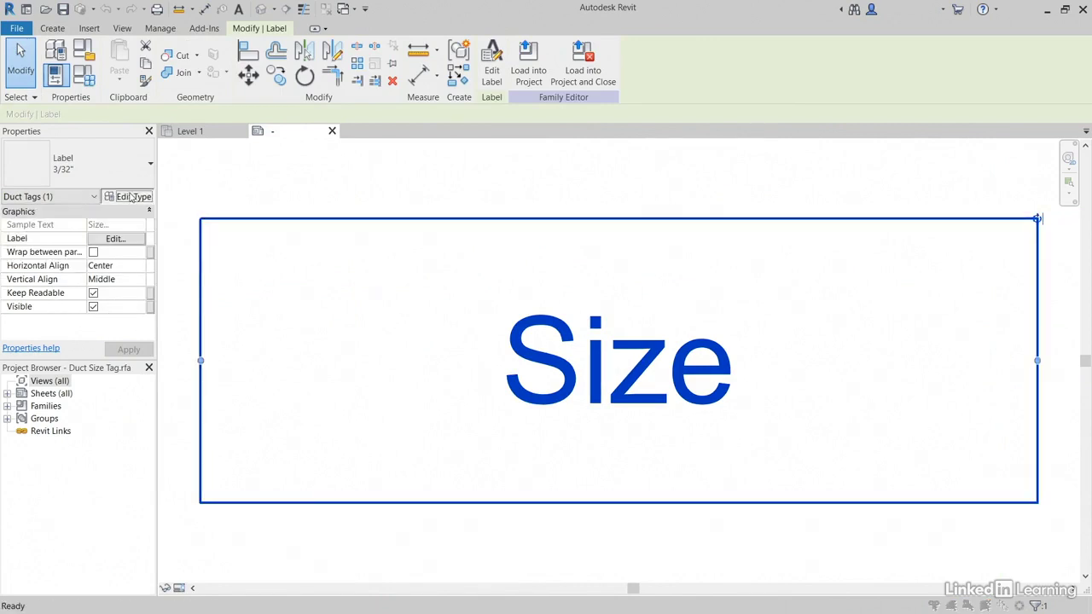
pyautogui.click(132, 196)
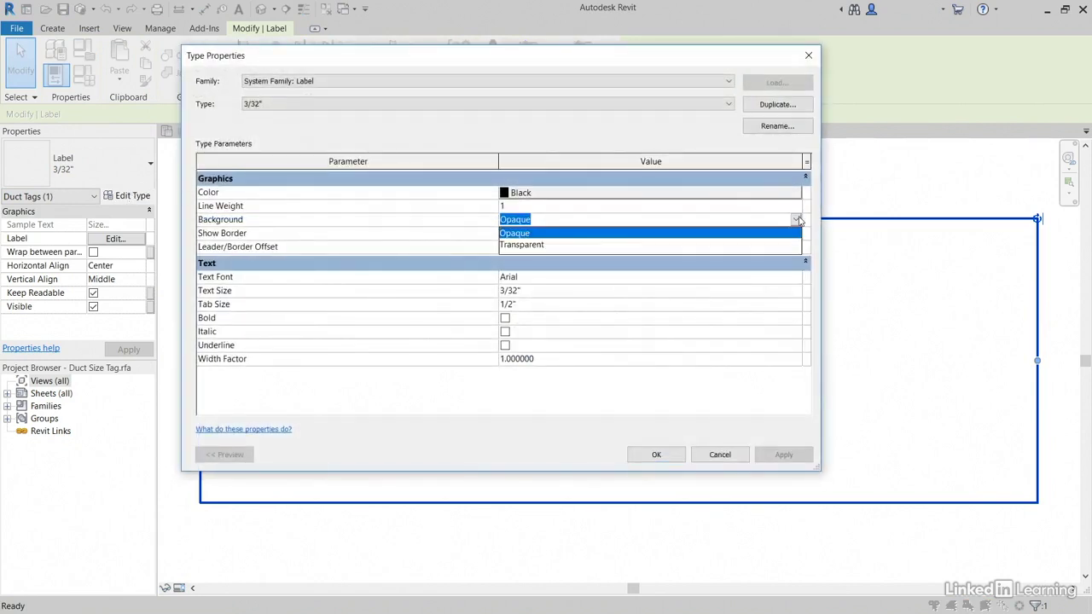
pyautogui.click(522, 245)
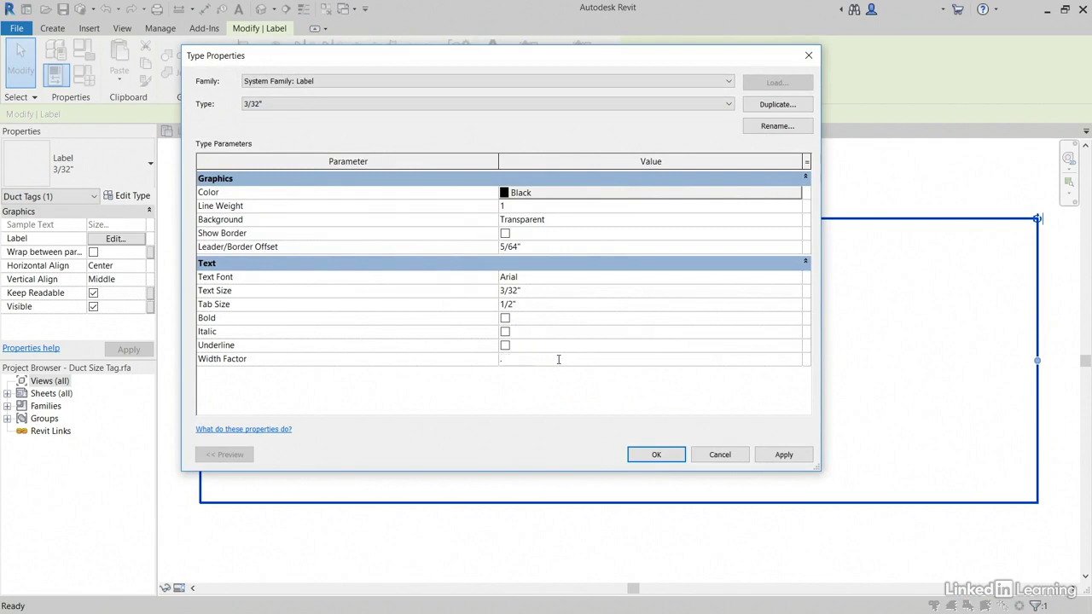
pyautogui.write('.800000')
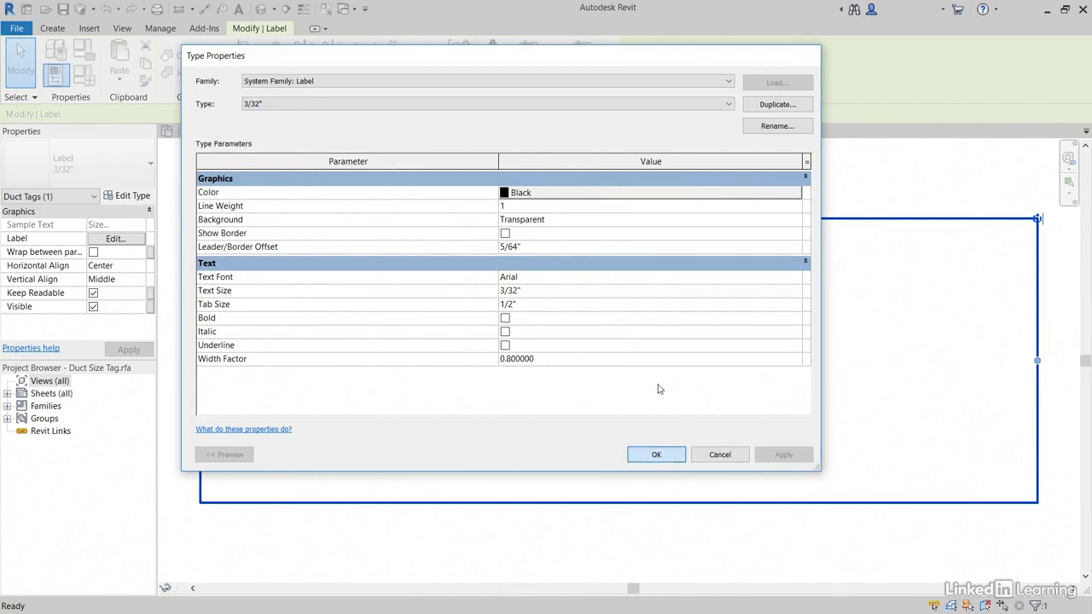
pyautogui.click(656, 454)
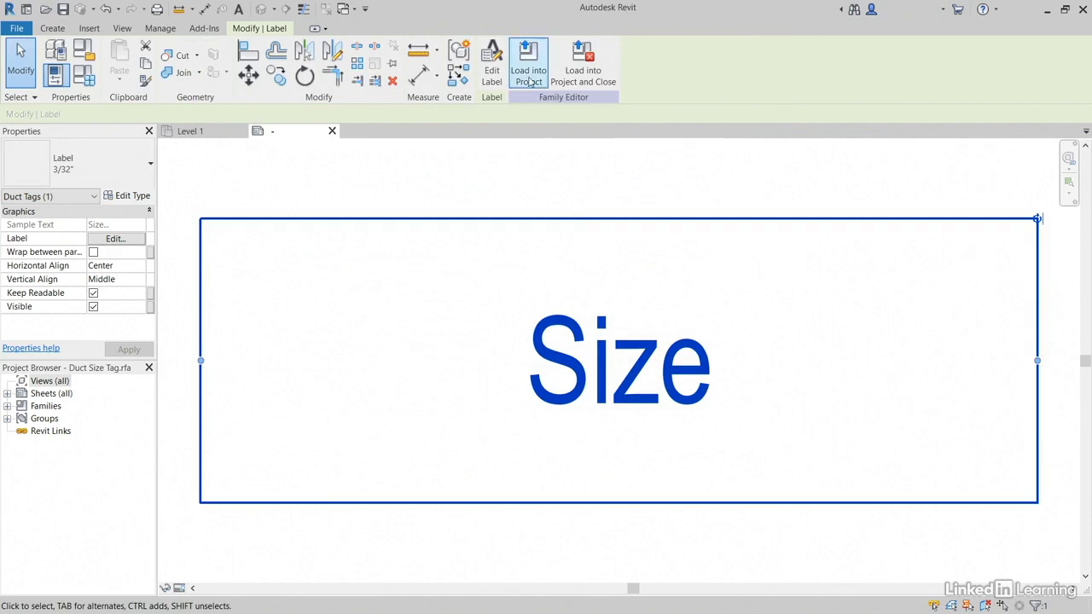
pyautogui.click(529, 64)
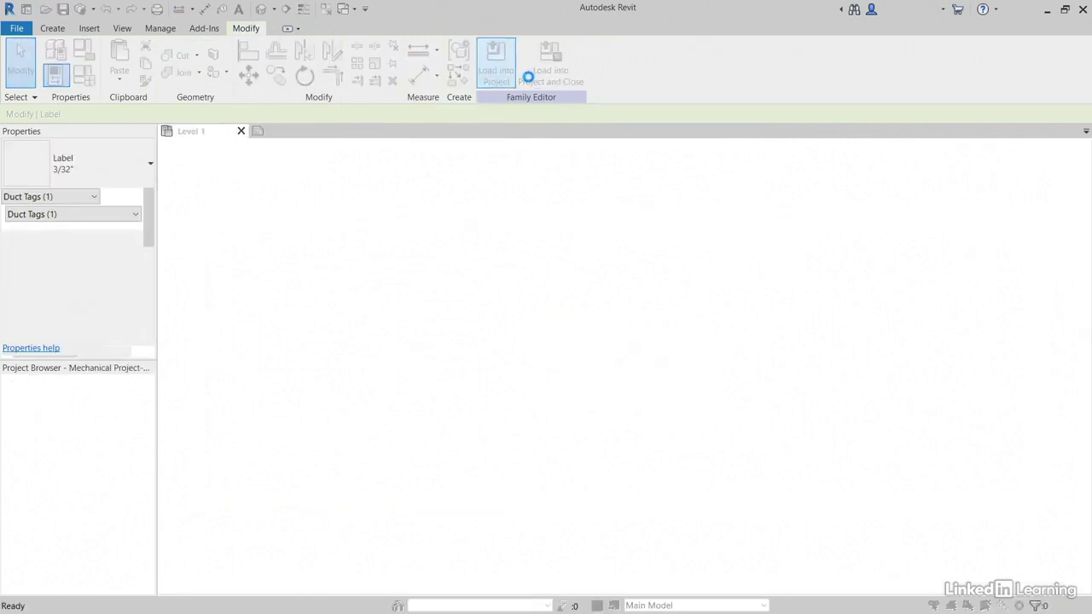
pyautogui.click(495, 64)
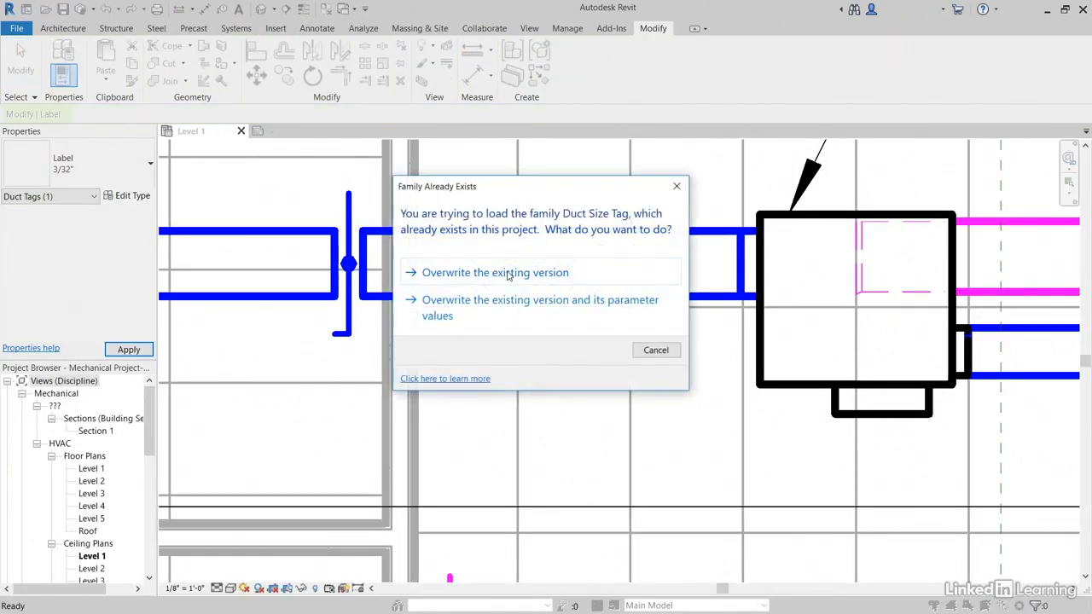
# Step: Overwrite the existing Duct Size Tag family and repeat Tag by Category for the ducts
pyautogui.click(495, 272)
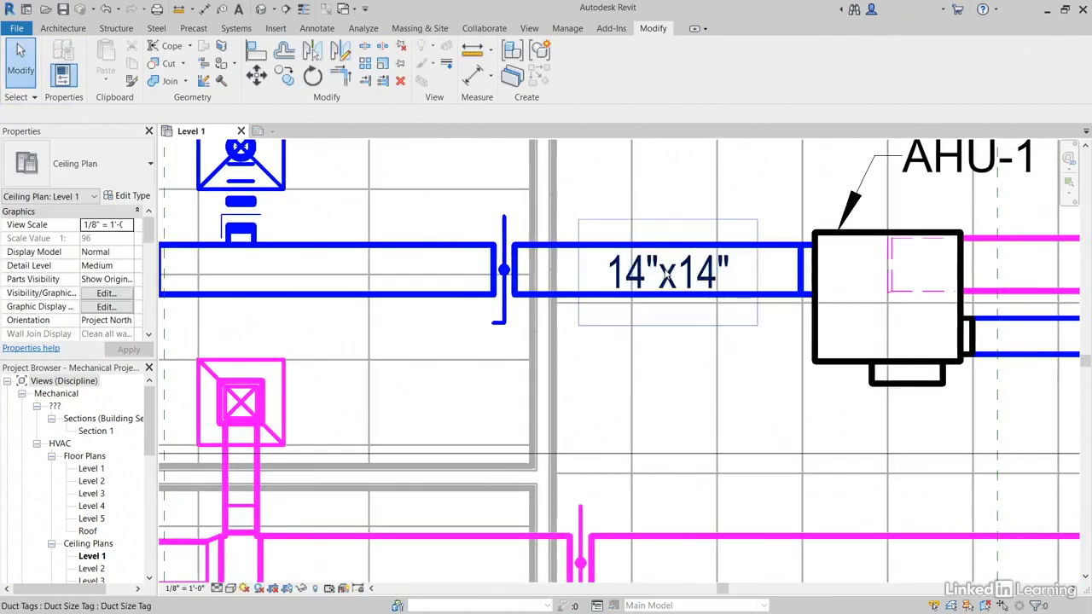
pyautogui.rightClick(669, 271)
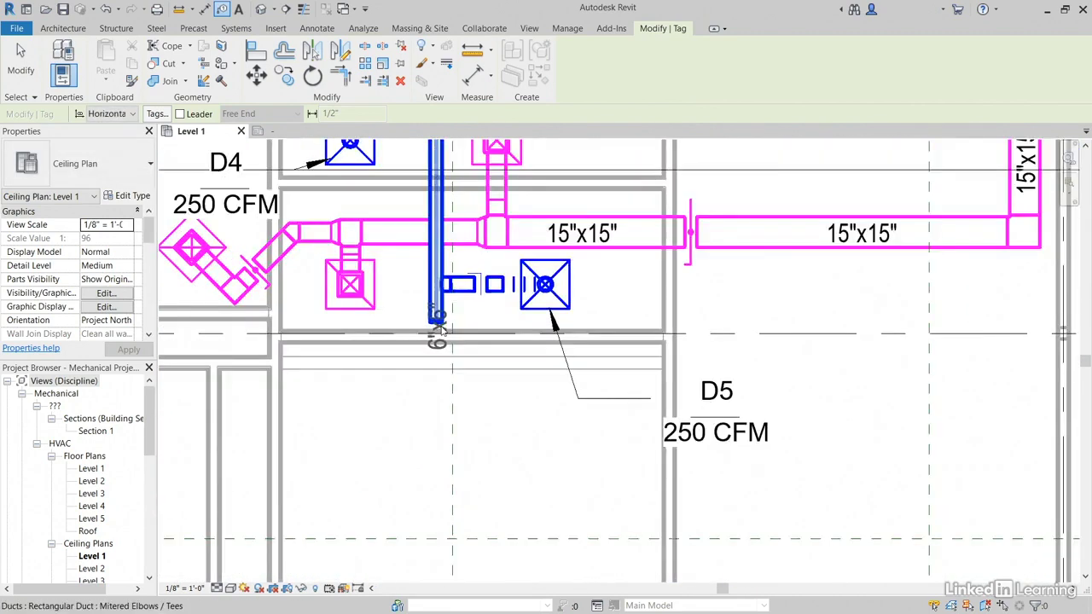
# Step: Place a 6"x6" free-end-leader size tag below the small duct near D5 and select it
pyautogui.scroll(3)
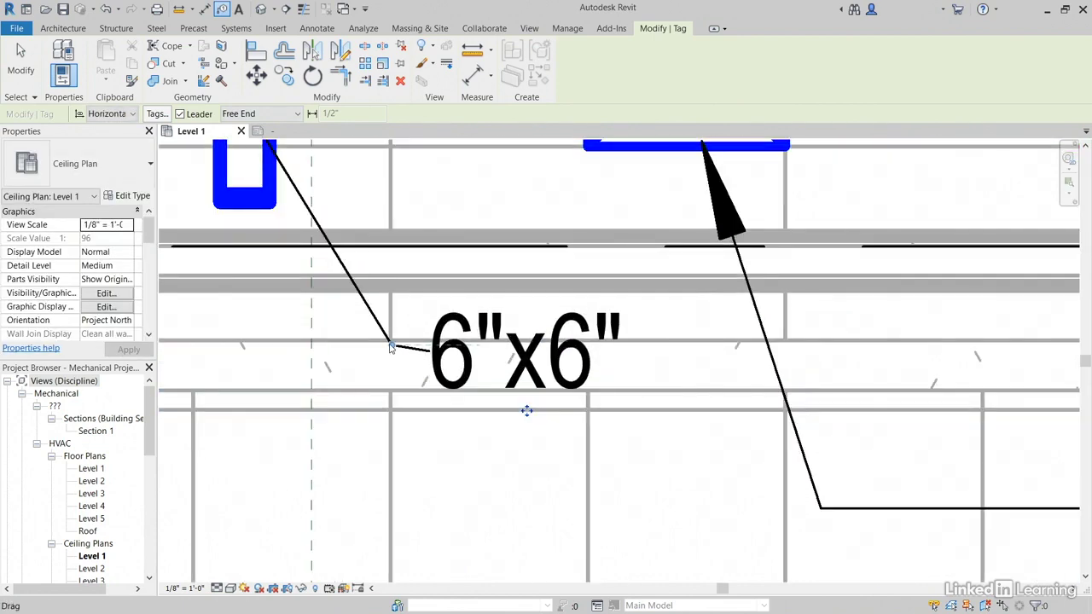
pyautogui.click(326, 369)
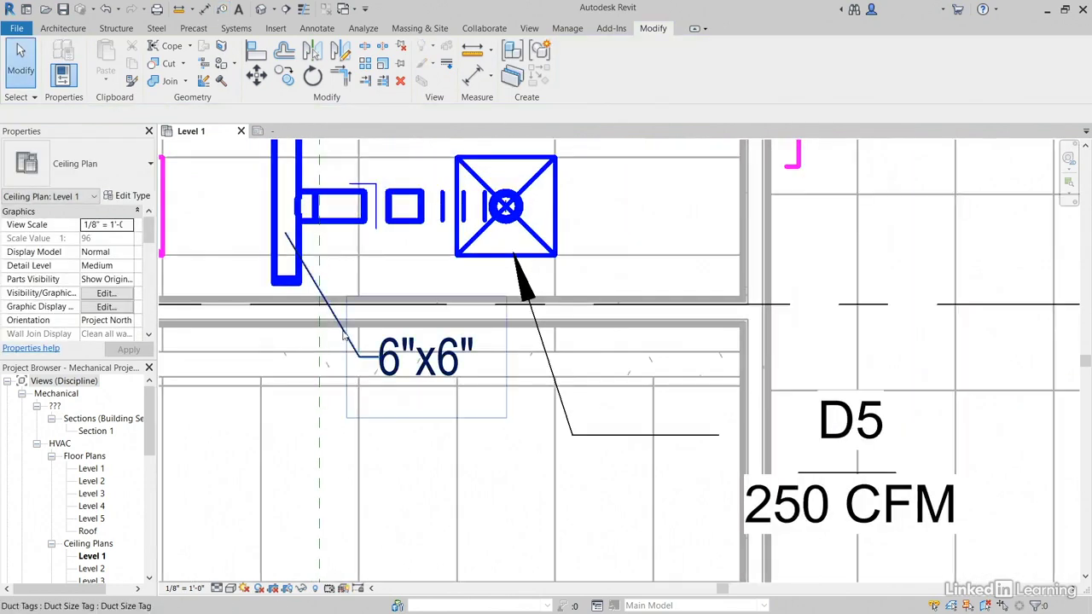
pyautogui.click(425, 357)
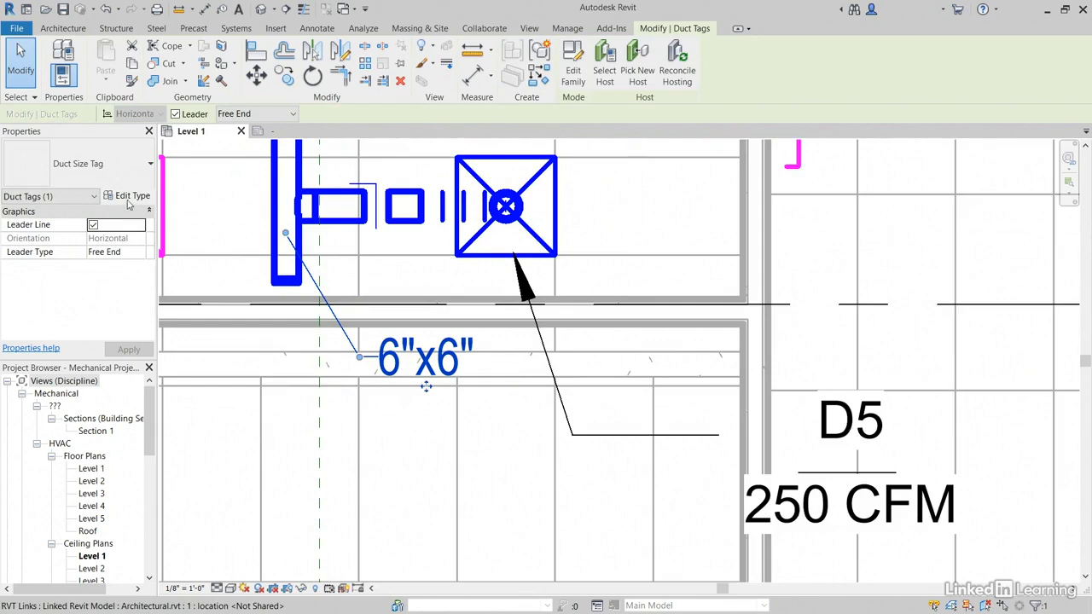
# Step: Set the duct size tag type's Leader Arrowhead to Arrow Filled 15 Degree
pyautogui.click(132, 195)
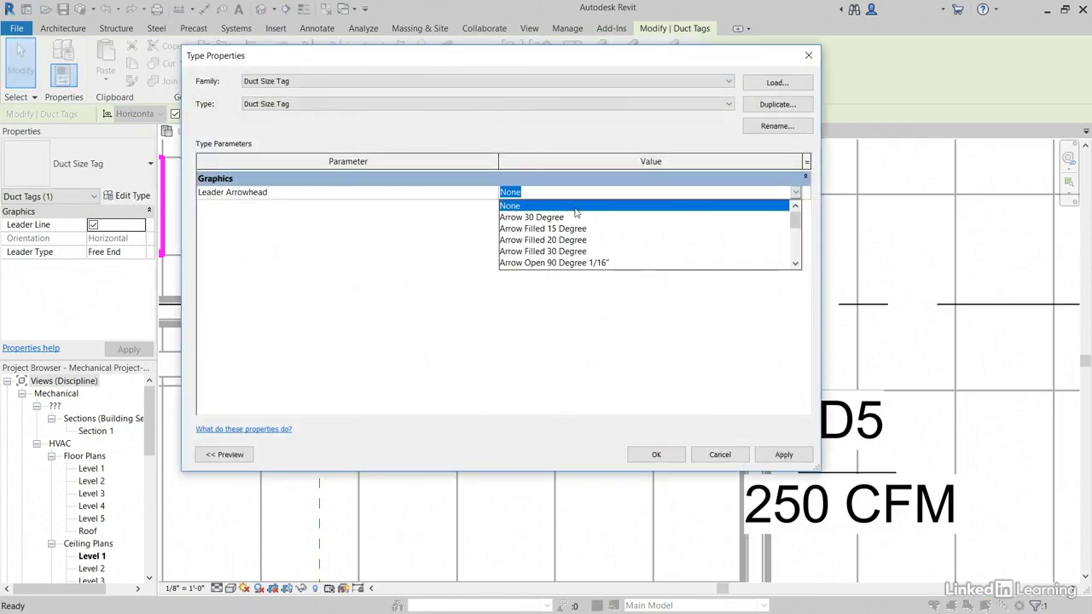
pyautogui.click(543, 228)
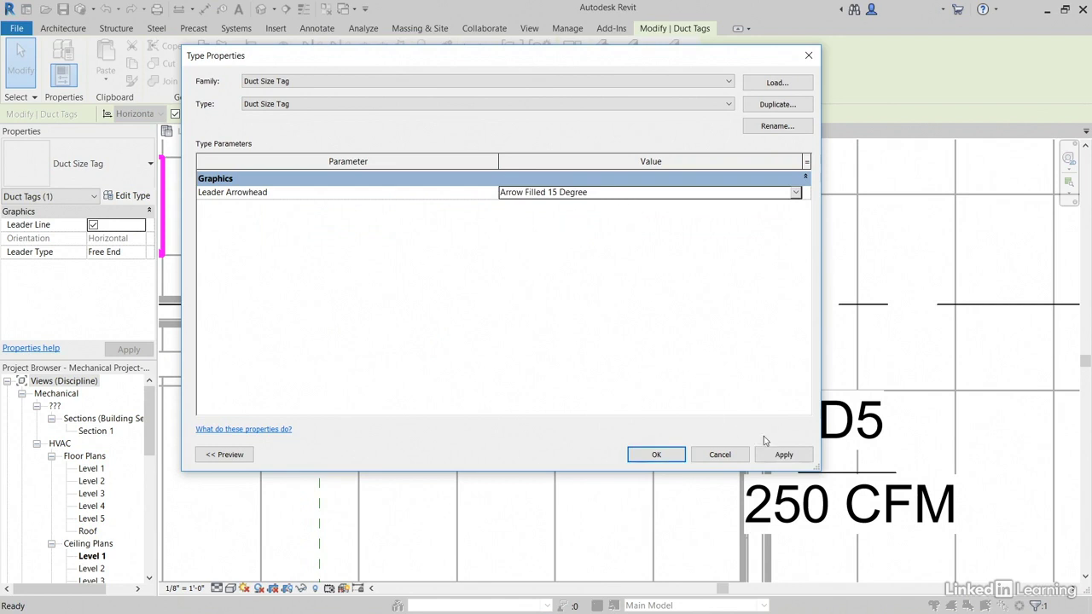
pyautogui.click(656, 454)
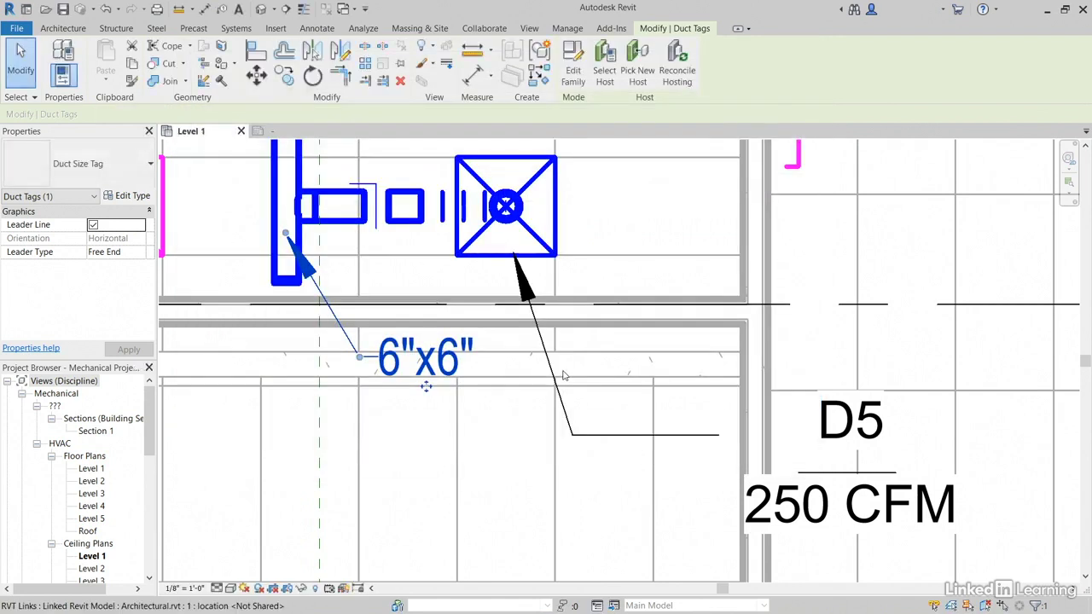